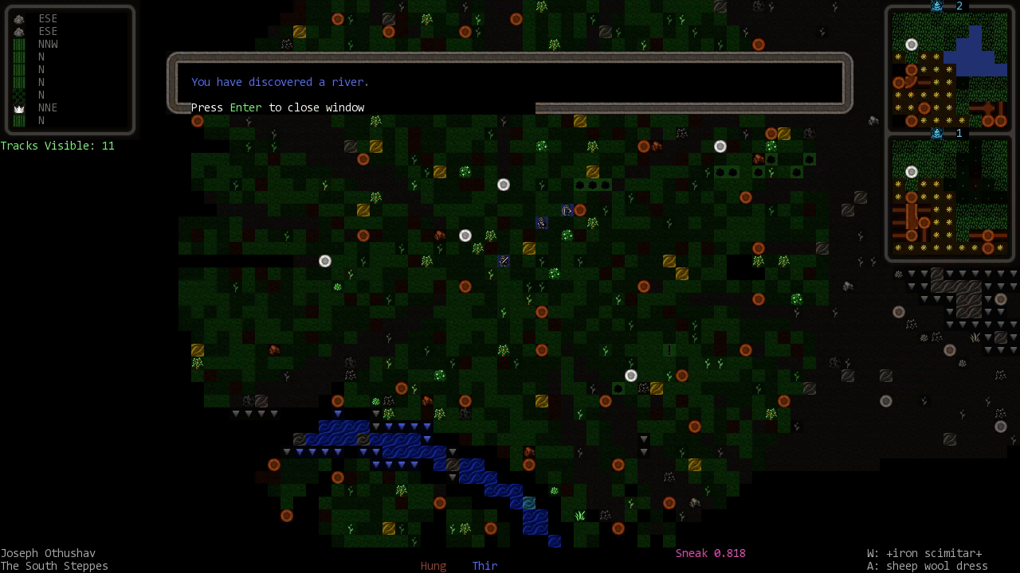
Dismiss the river discovery notice and drink water from the river.
key("Return")
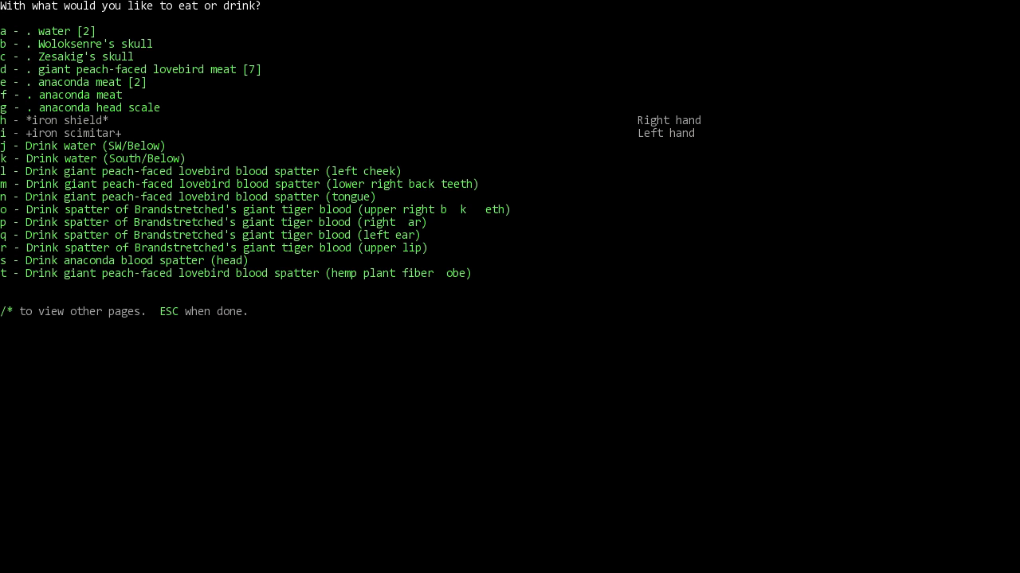
key("a")
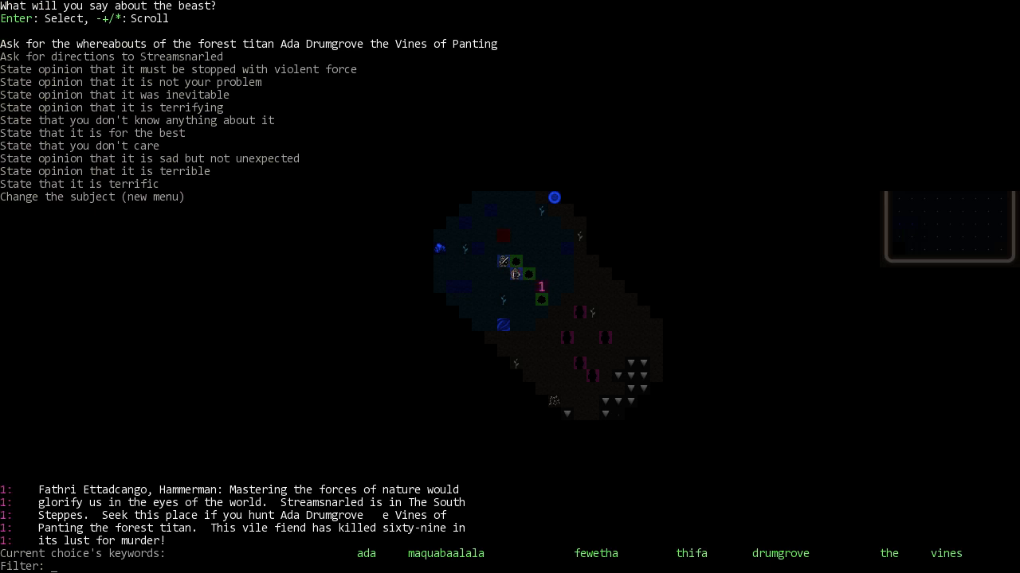
Pick the hammerman's reply about hunting the forest titan at Streamsnarled.
key("Down")
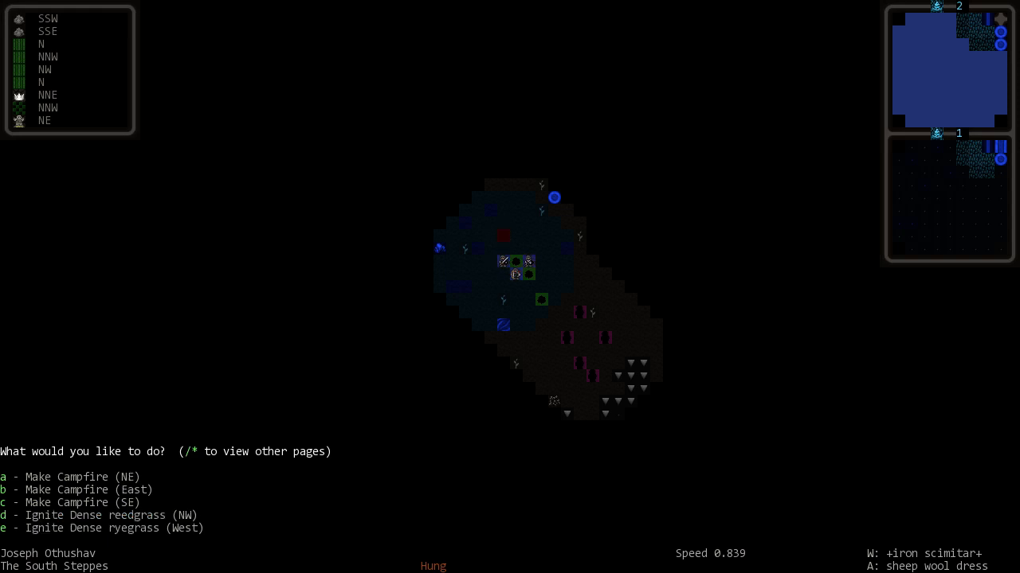
Back out of the campfire options and consume an item from carried supplies.
key("a")
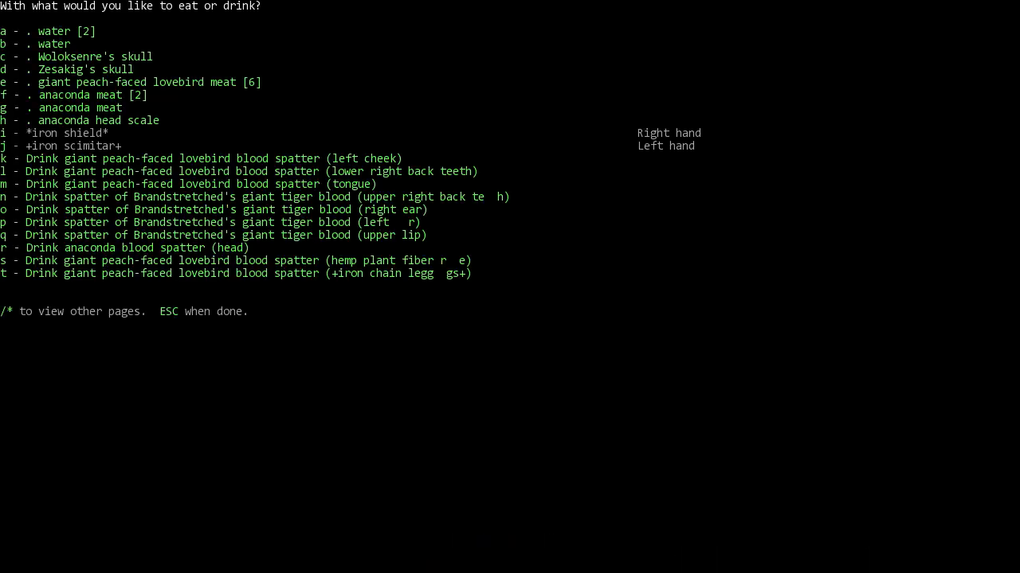
key("e")
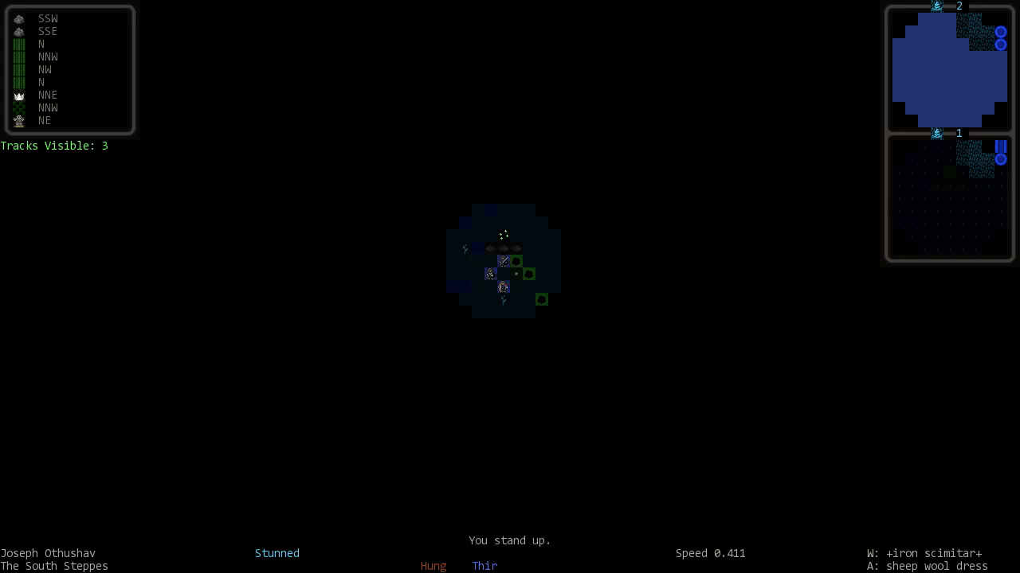
key("e")
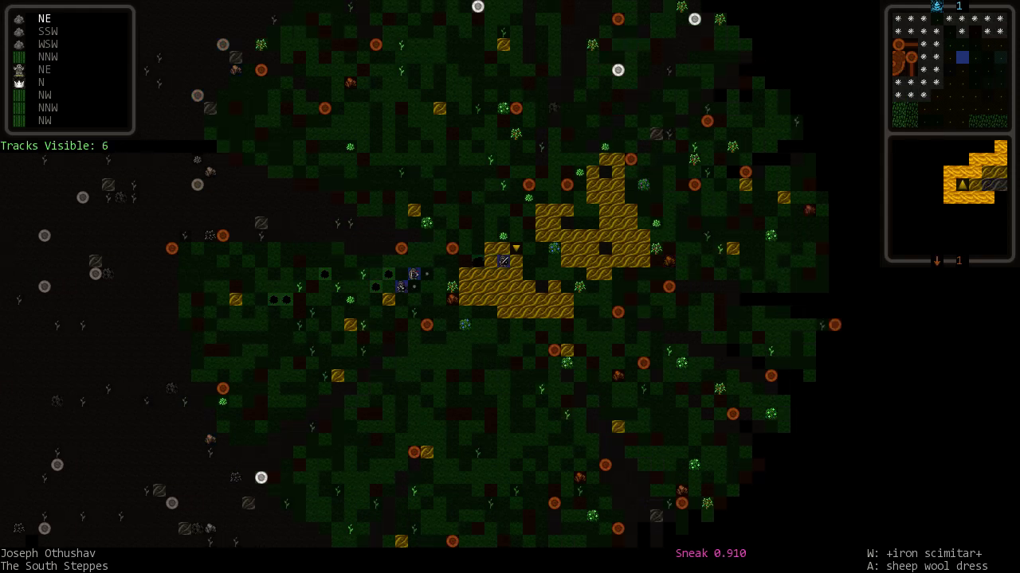
Sneak the adventurer onward through the forest beside the sandy patches.
key("k")
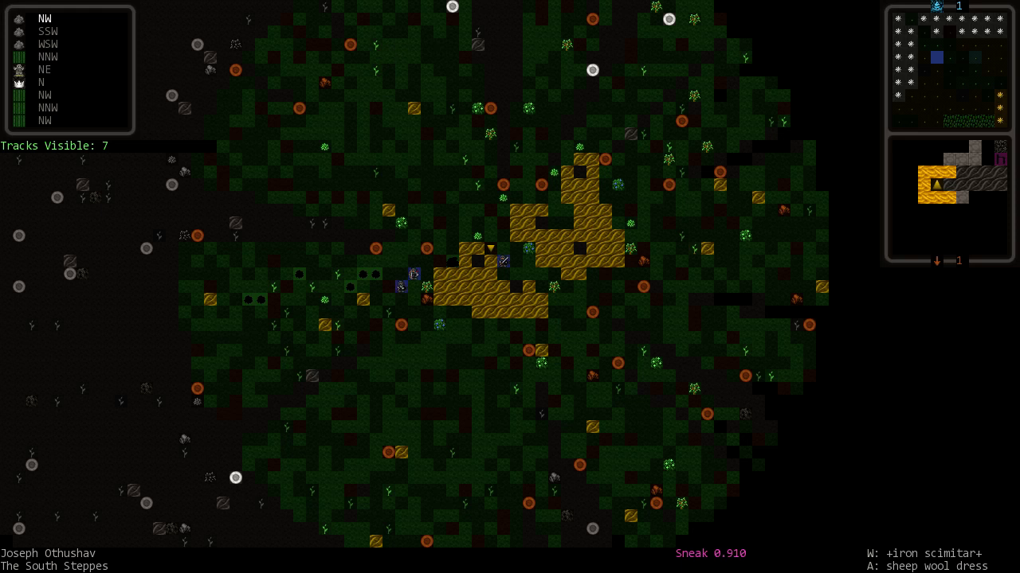
key("Escape")
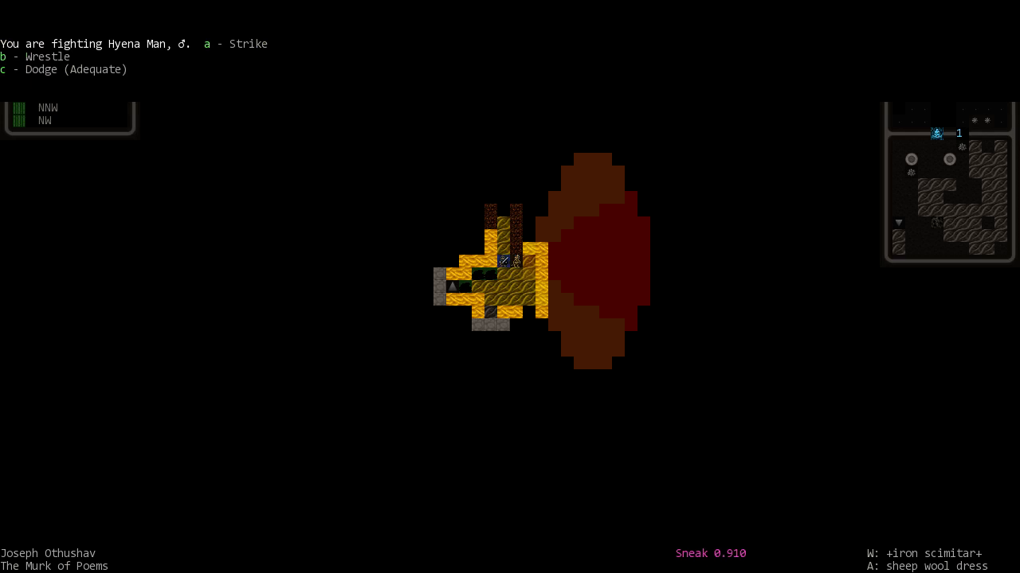
Tell the Hyena Man 'Let us stop this pointless fighting' and reopen the talk list.
key("a")
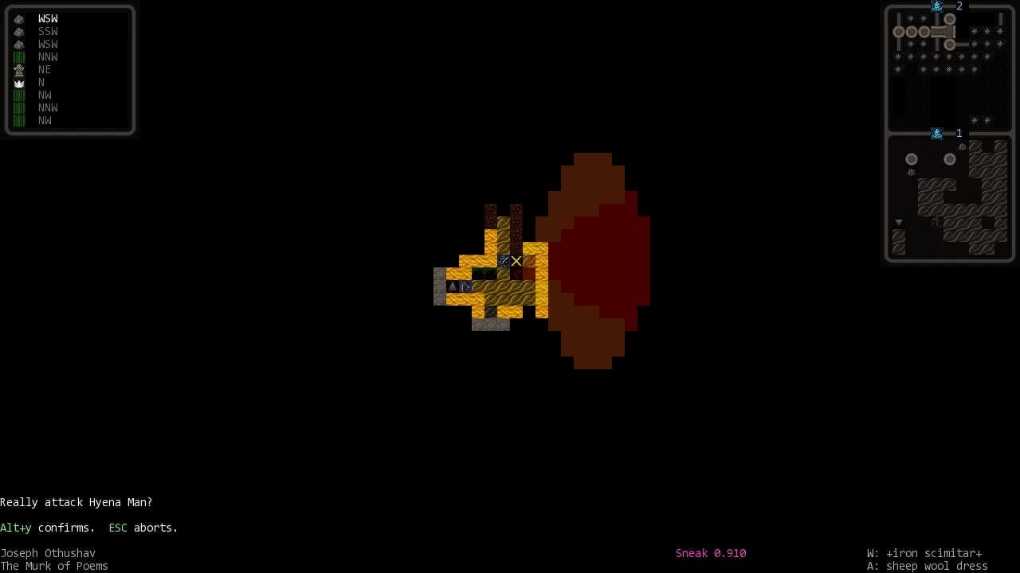
key("Alt+y")
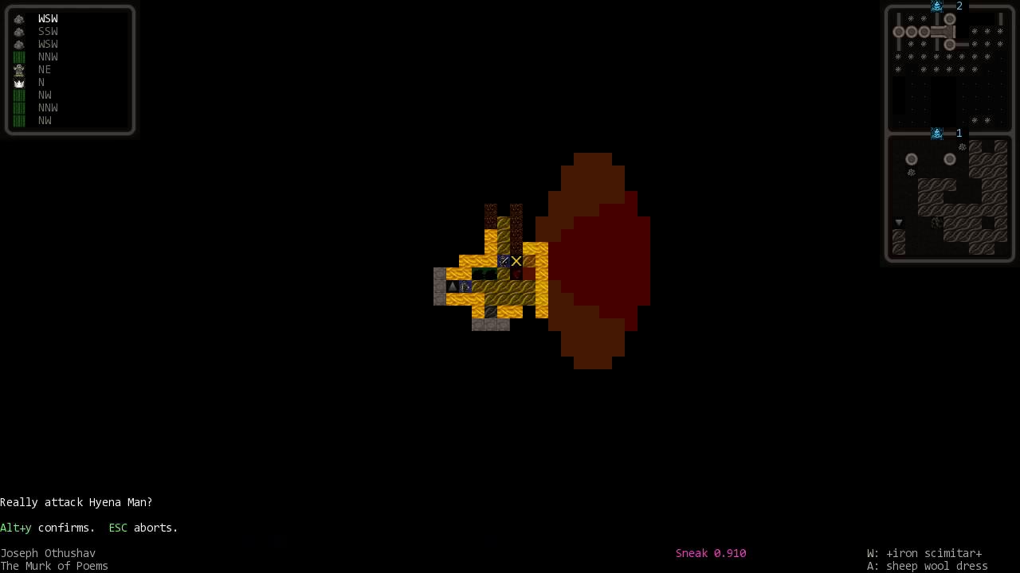
key("alt+y")
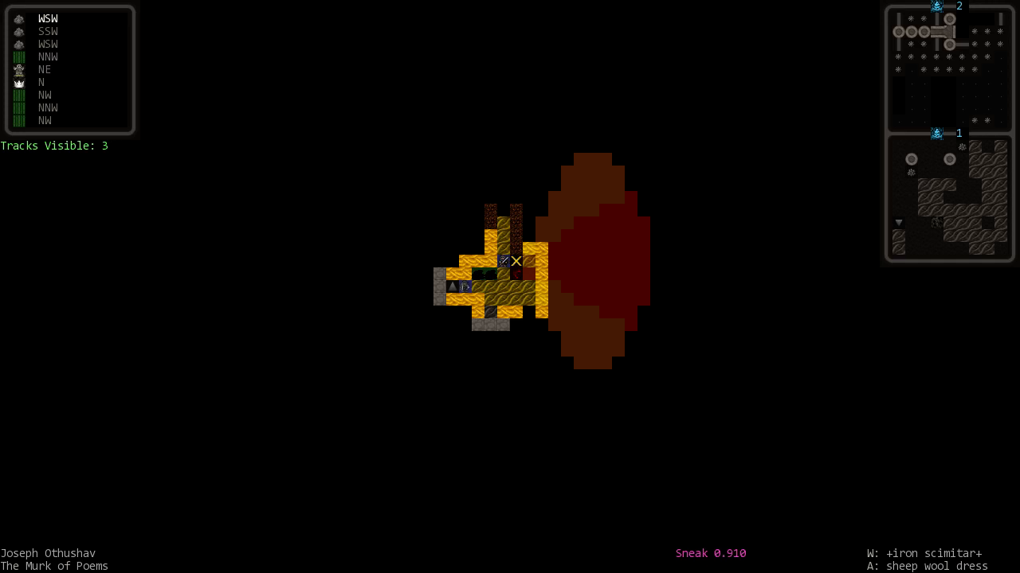
key("t")
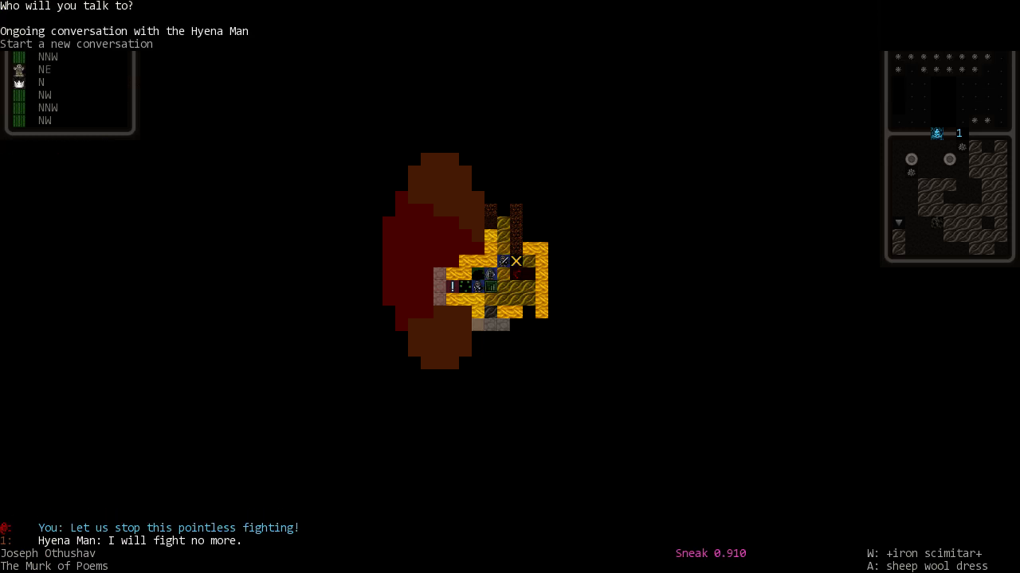
Continue talking and ask the Hyena Man about his feelings and any troubles.
key("Enter")
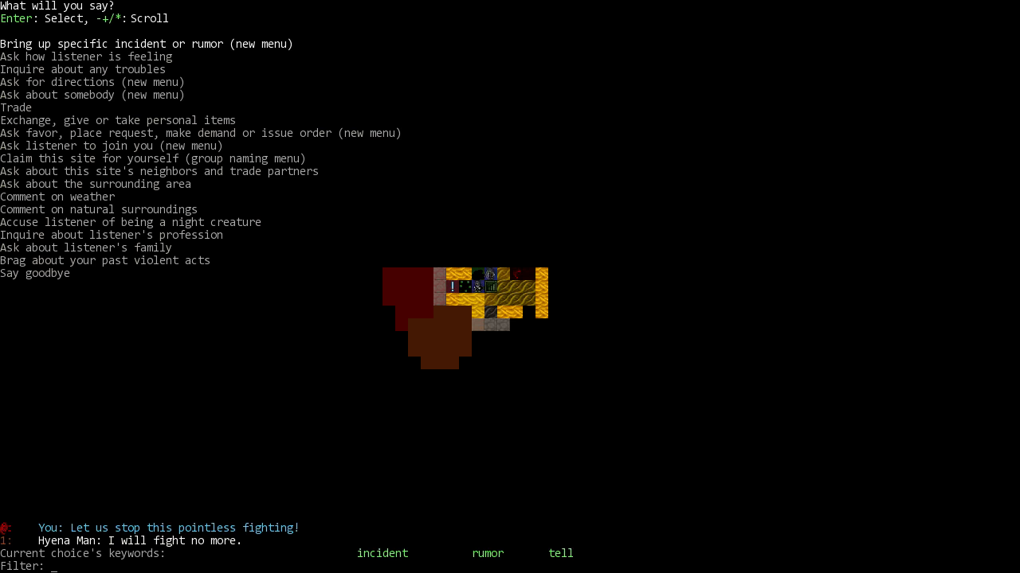
key("Down")
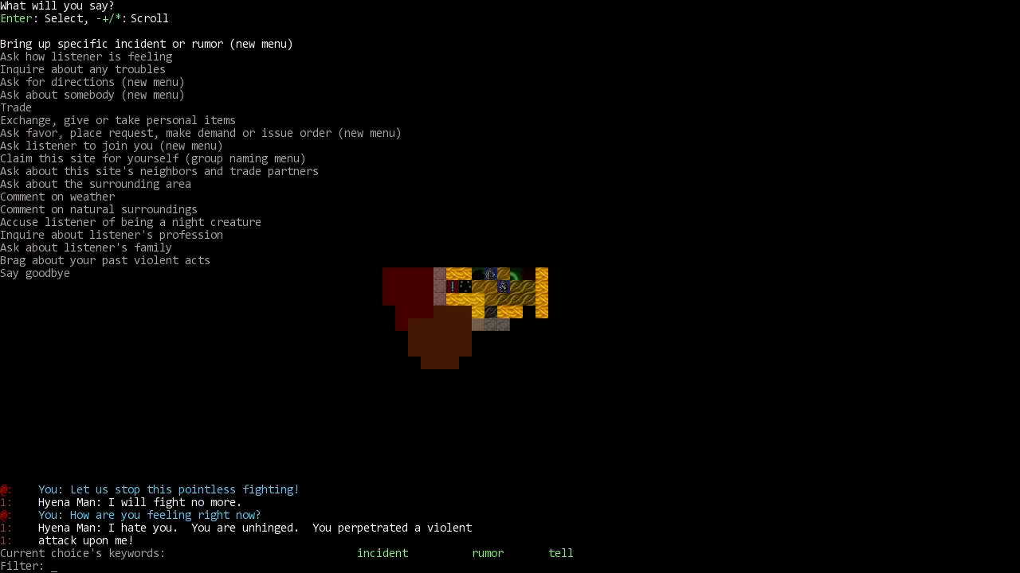
key("Down")
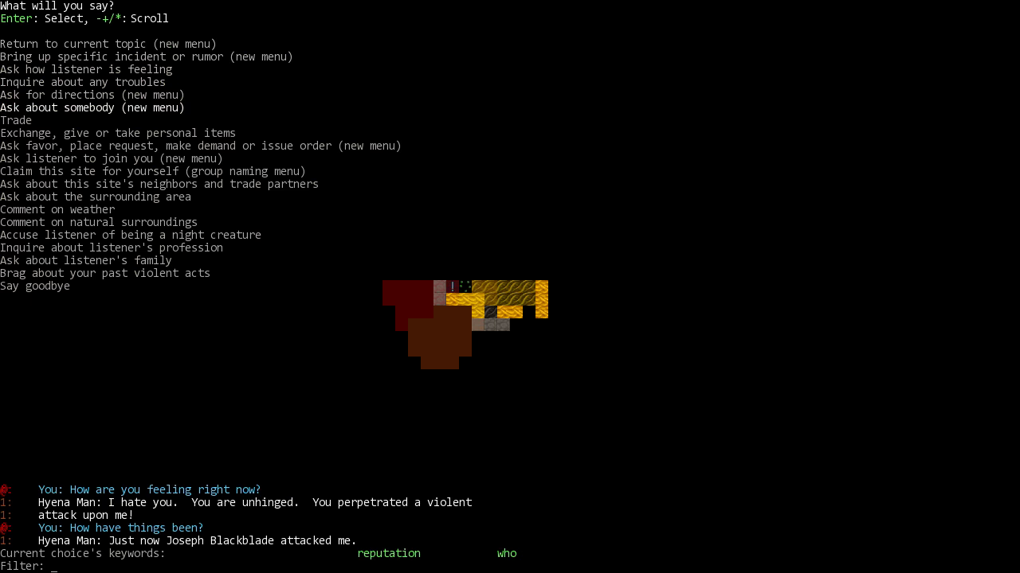
Open the Hyena Man's item-demand barter screen from the favors menu, then leave it.
key("down")
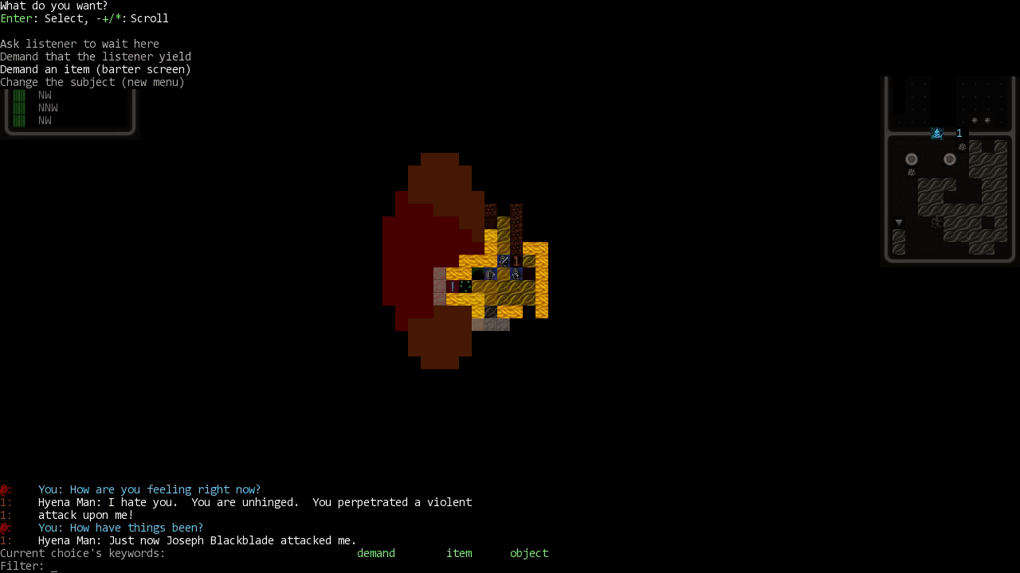
left_click(97, 69)
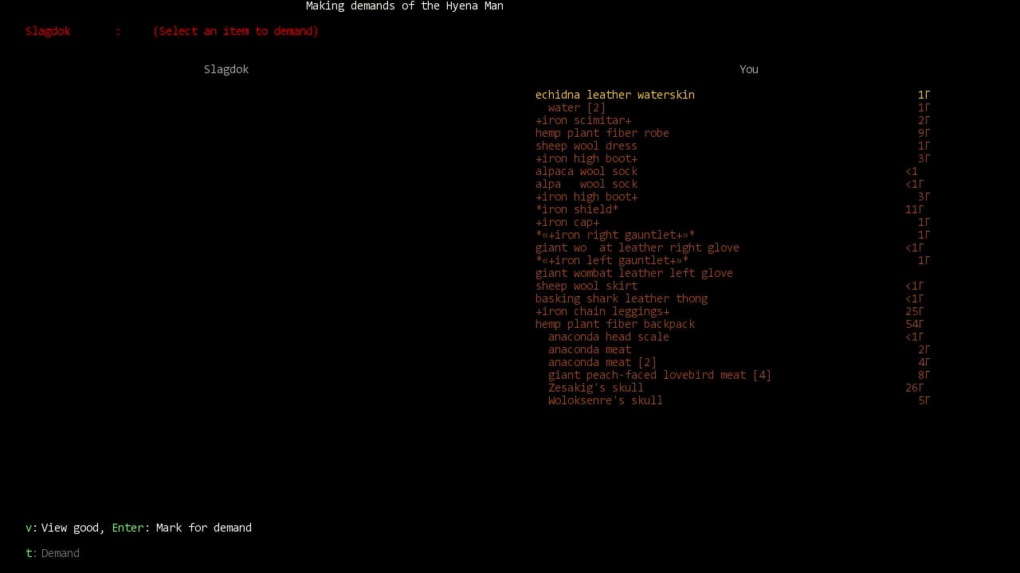
key("Escape")
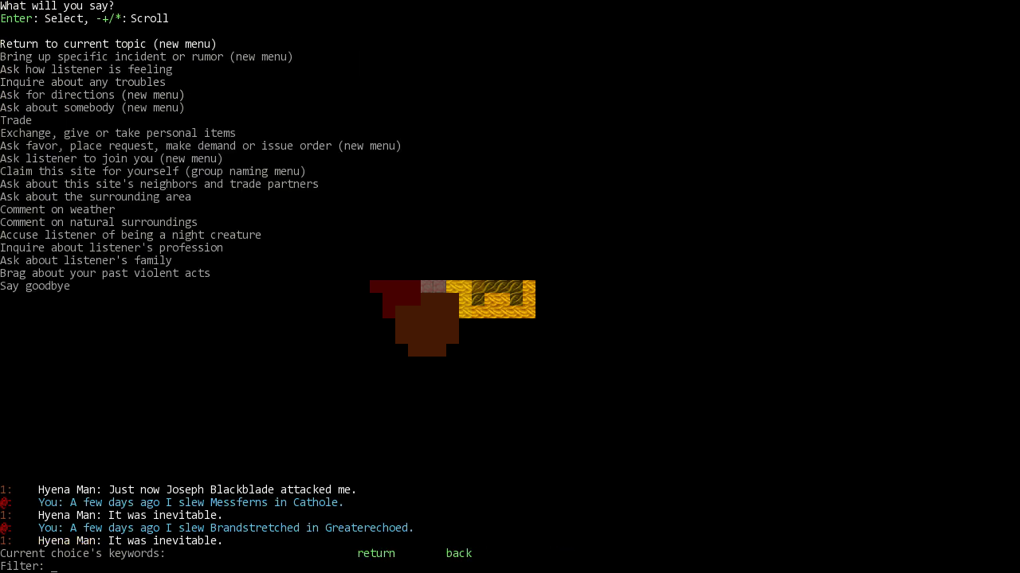
Offer the Hyena Man a specific incident or rumor to tell.
left_click(15, 119)
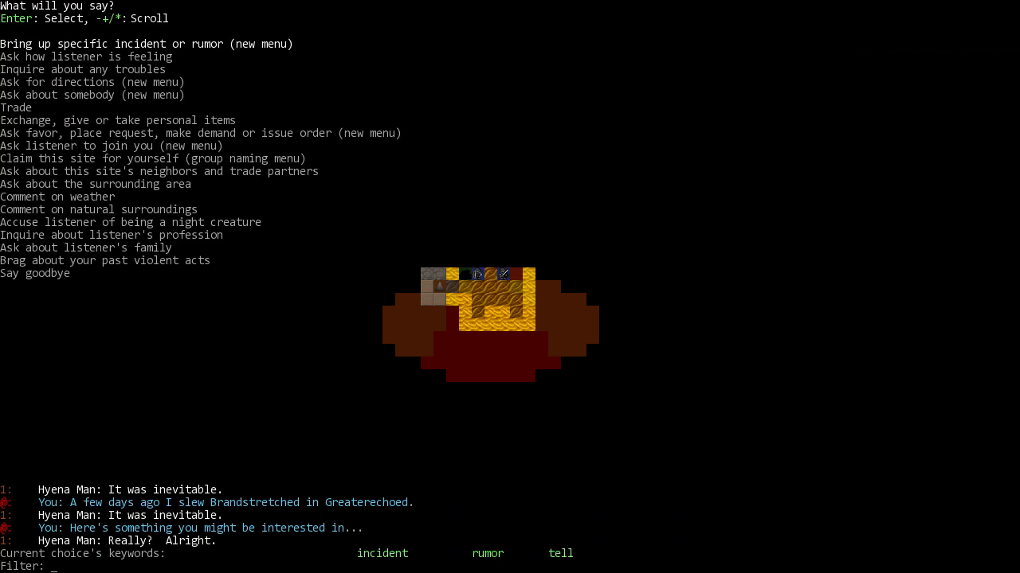
Ask about the forest titan Ada Drumgrove, learning it is a dangerous animal.
key("Down")
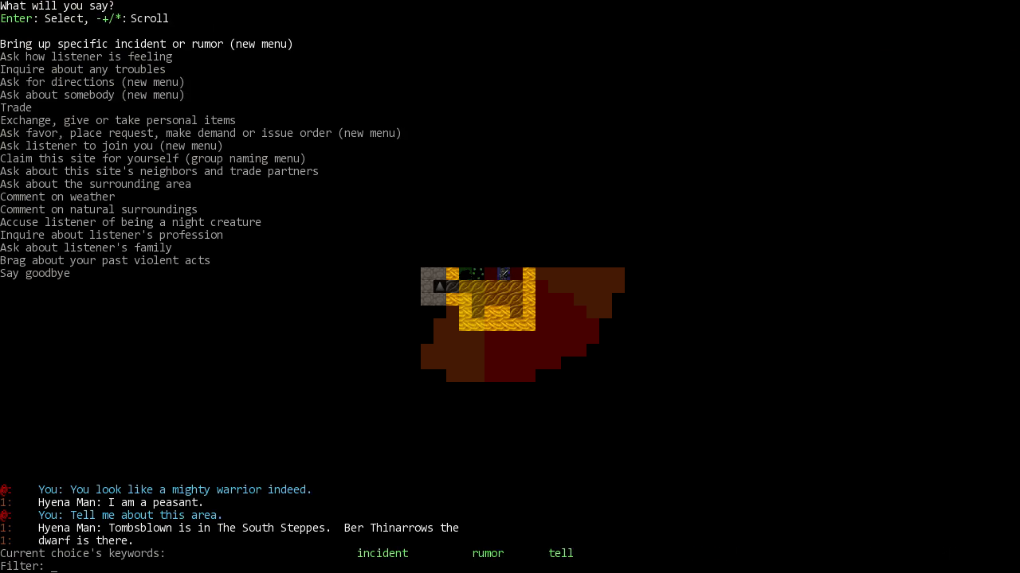
key("down")
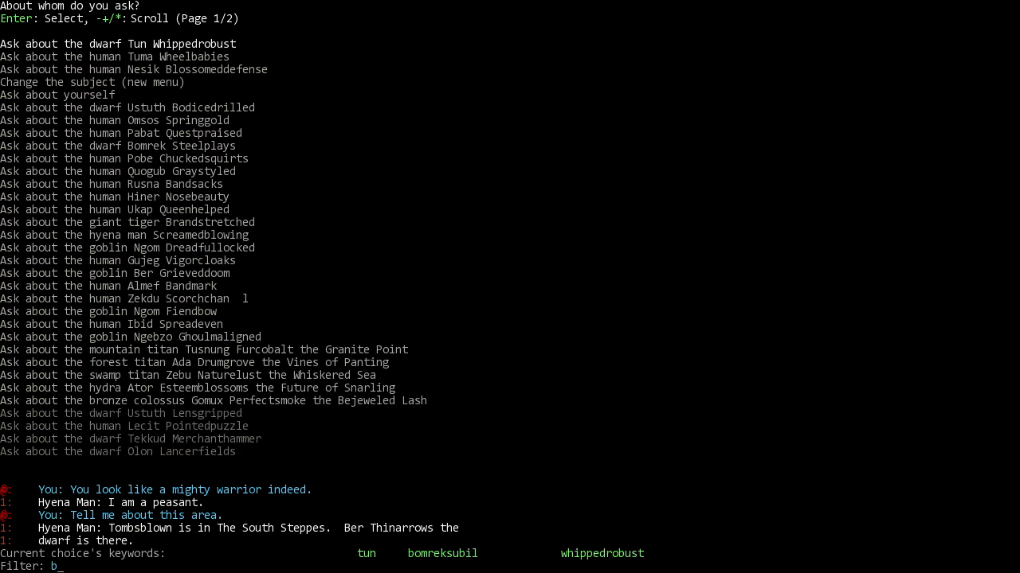
type("er")
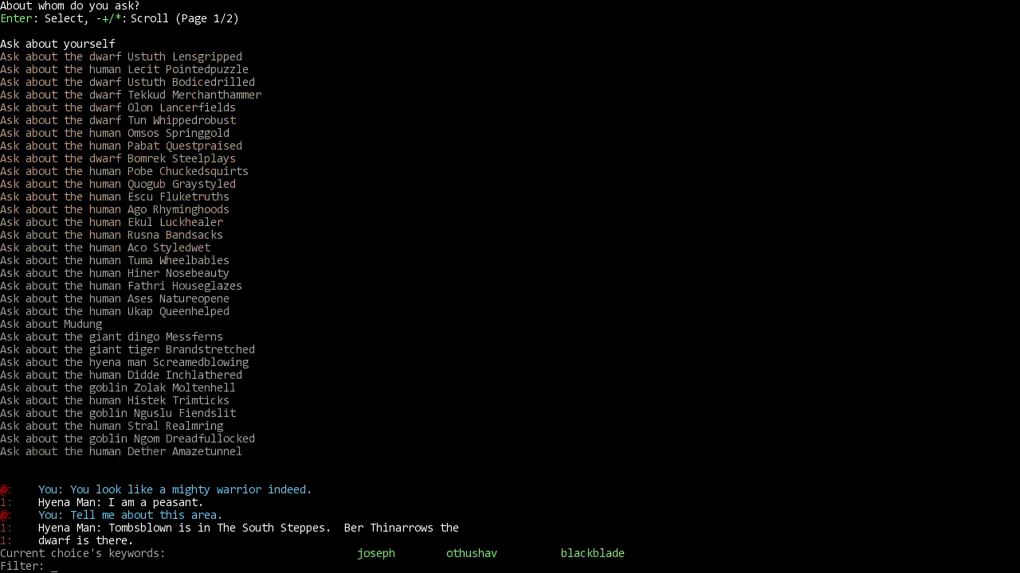
type("thin")
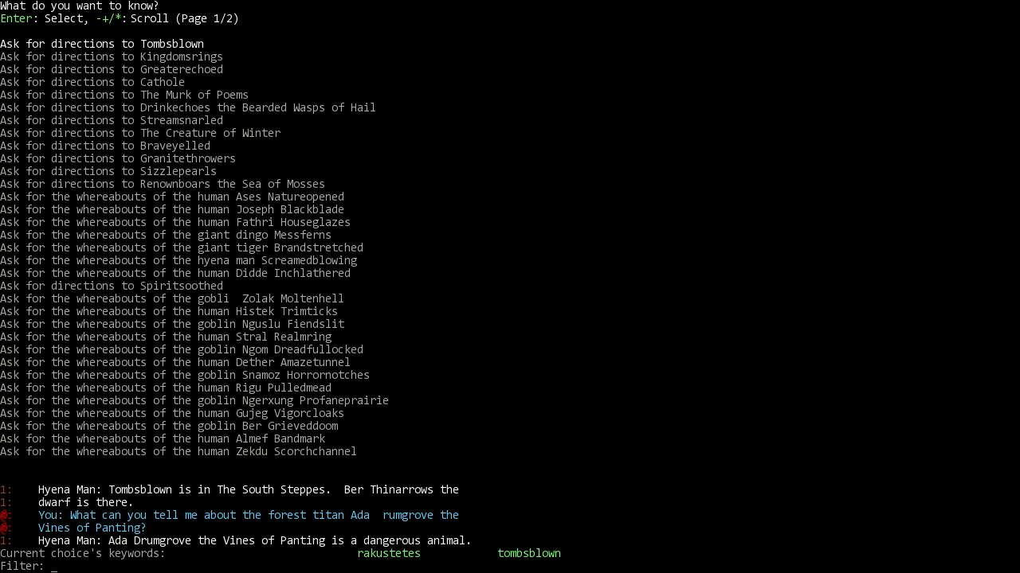
type("thin")
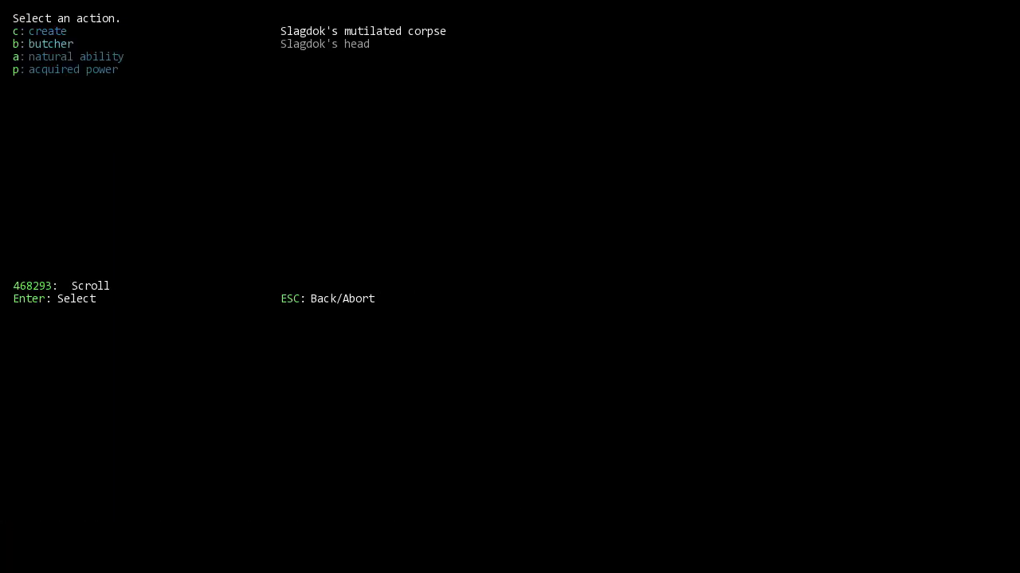
Butcher Slagdok's mutilated corpse, yielding his skull, hyena man brain and fat.
left_click(47, 31)
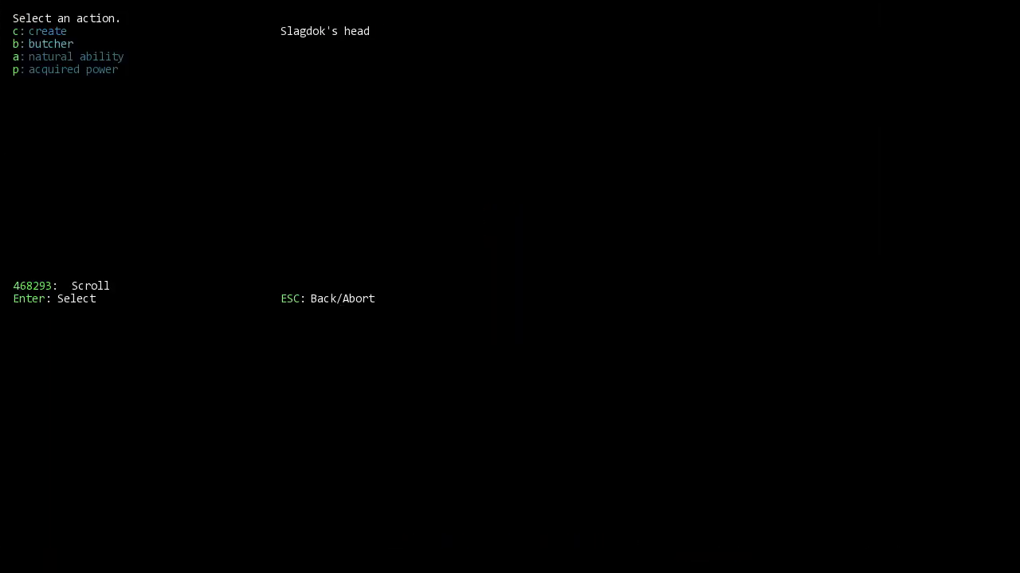
key("b")
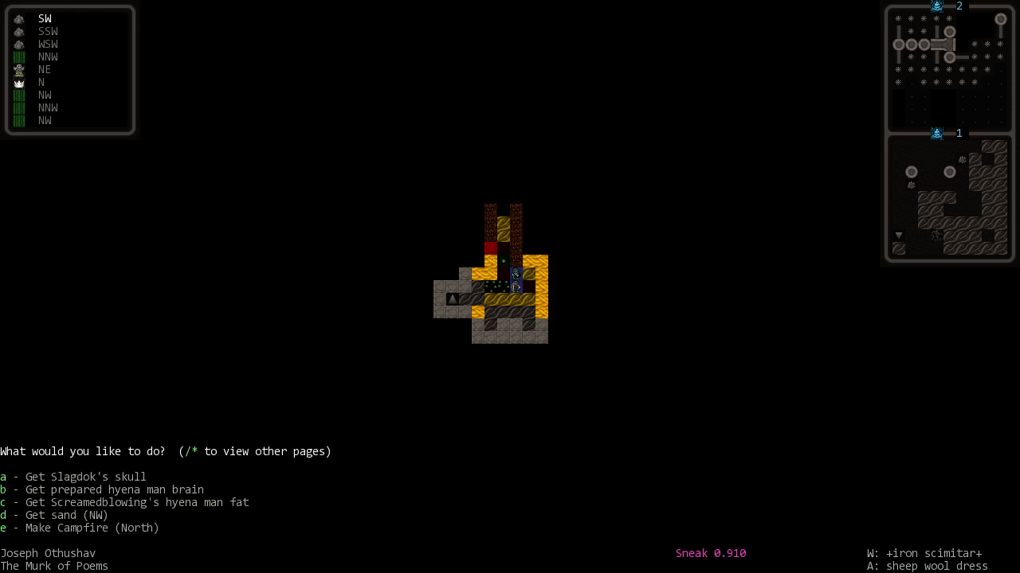
key("b")
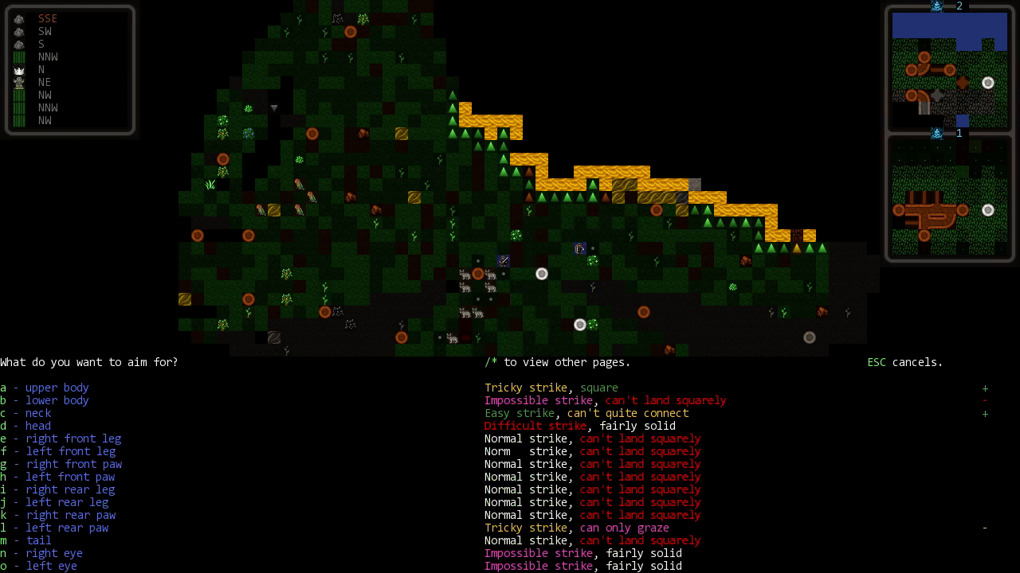
Choose the wolf body part to aim the attack at.
key("c")
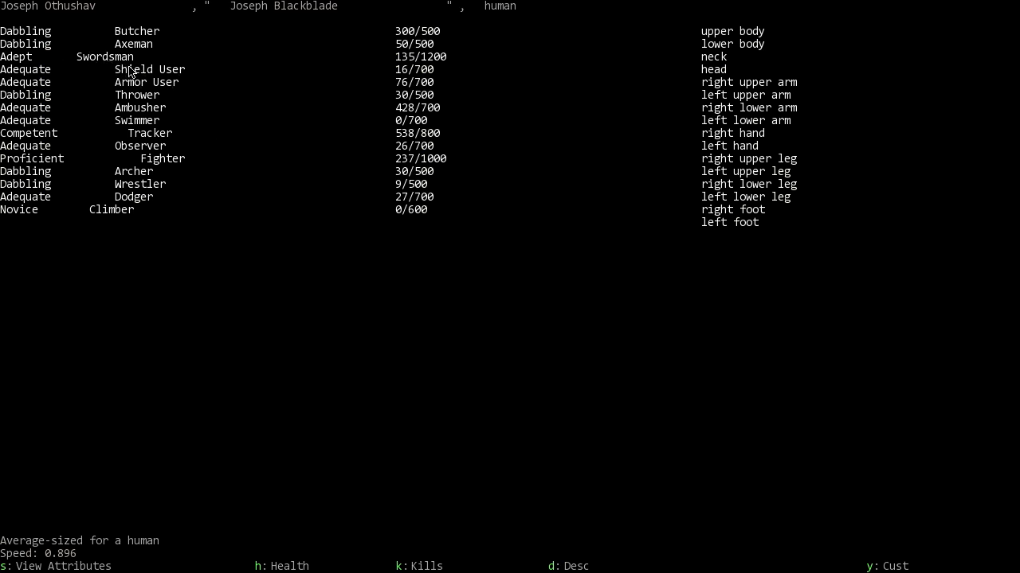
mouse_move(165, 267)
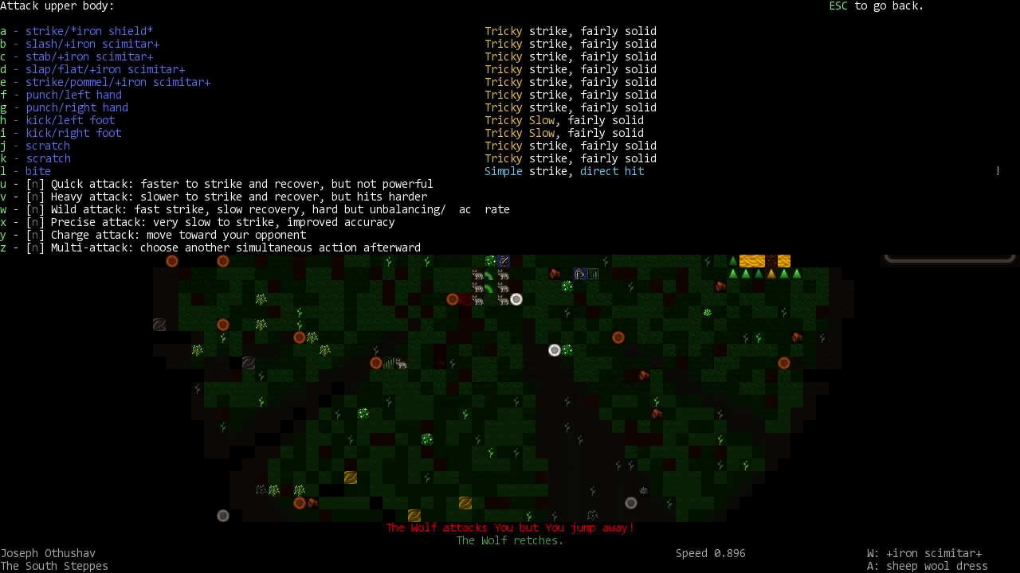
Back out of the upper-body attack list and await the Strike/Wrestle/Dodge prompt.
key("Escape")
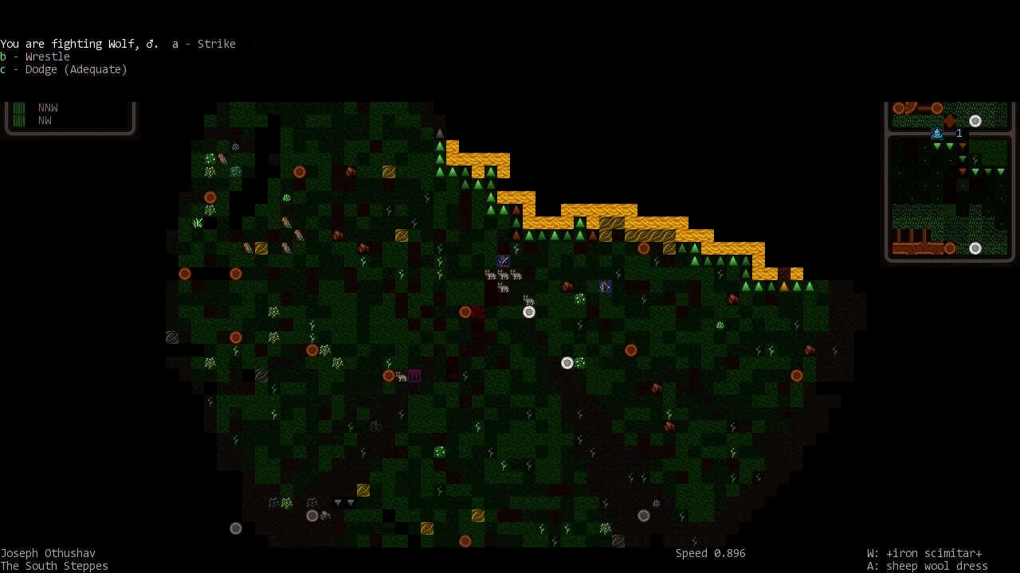
Target the wolf and slash its right front paw with the iron scimitar.
key("a")
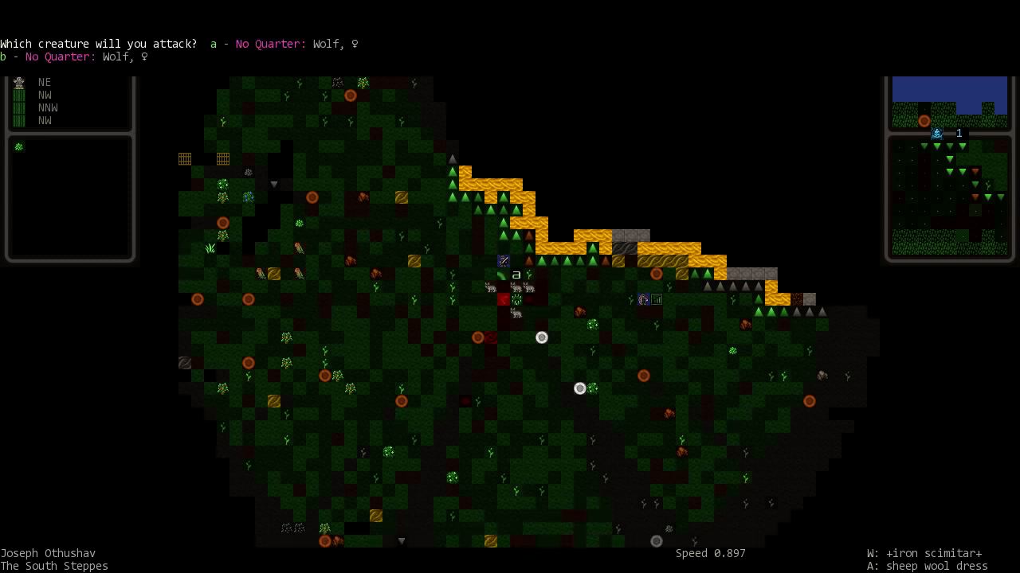
key("a")
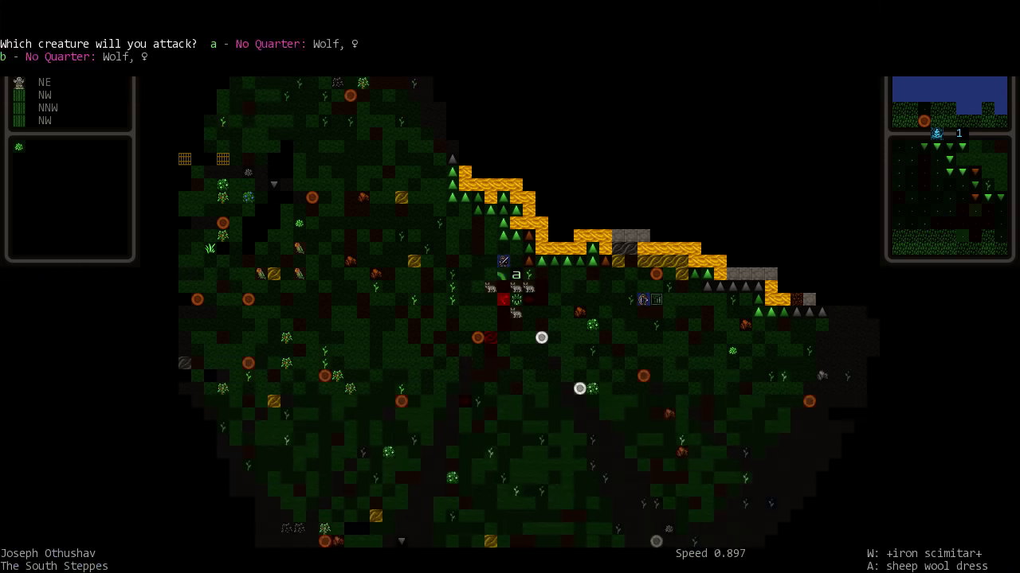
key("a")
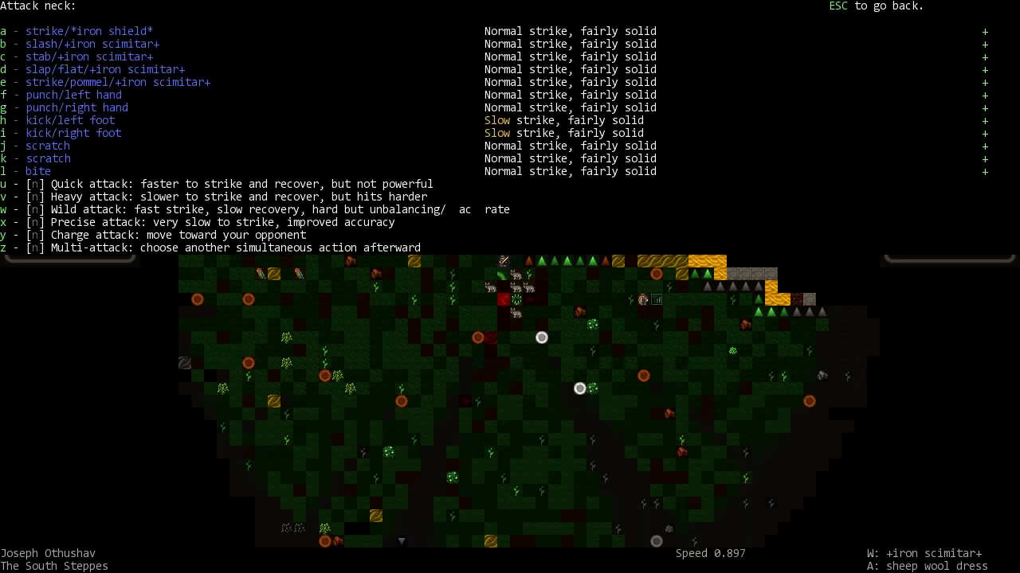
left_click(7, 43)
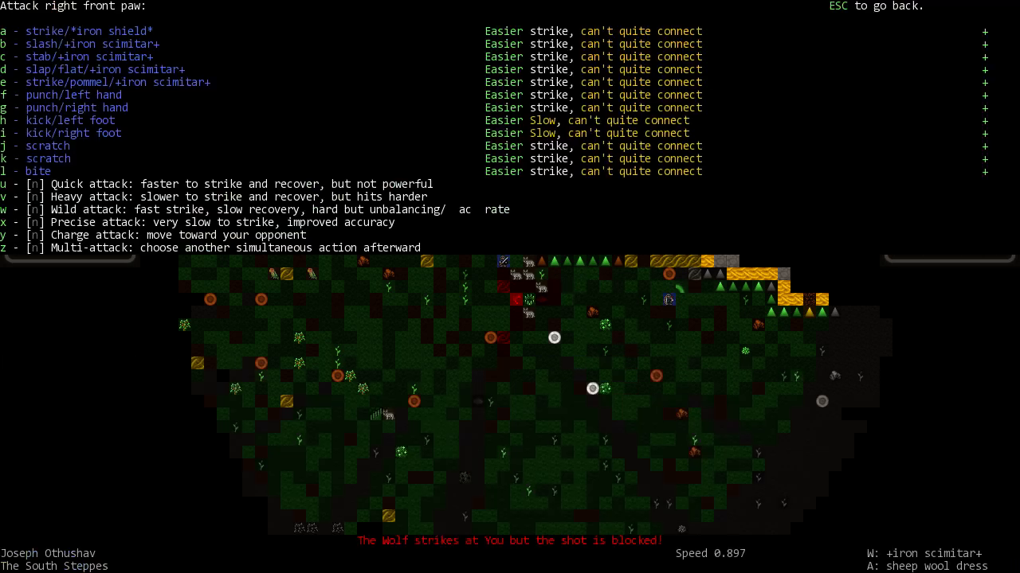
key("u")
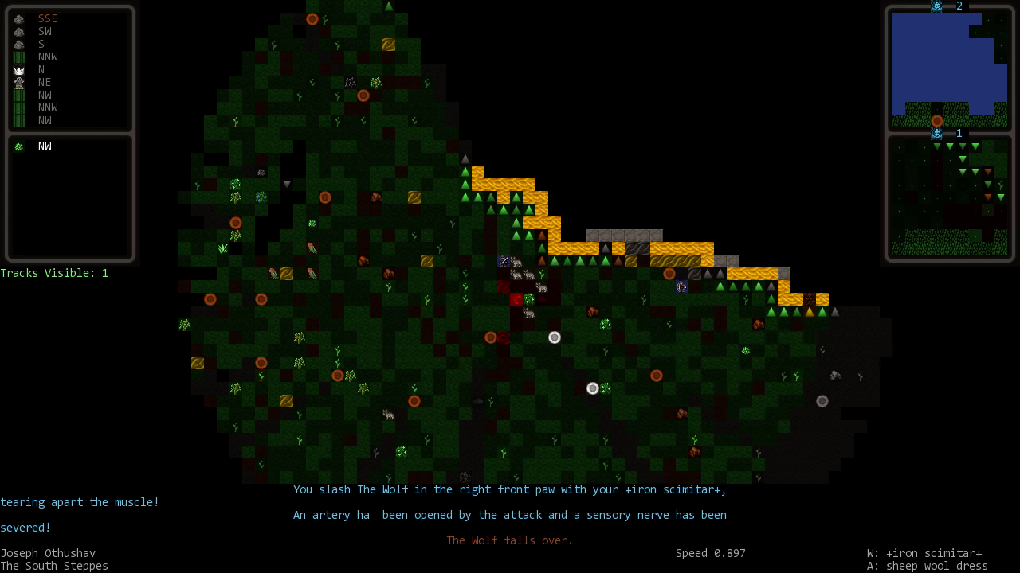
Keep fighting the wolf and bring up the Strike/Wrestle/Dodge menu.
key("a")
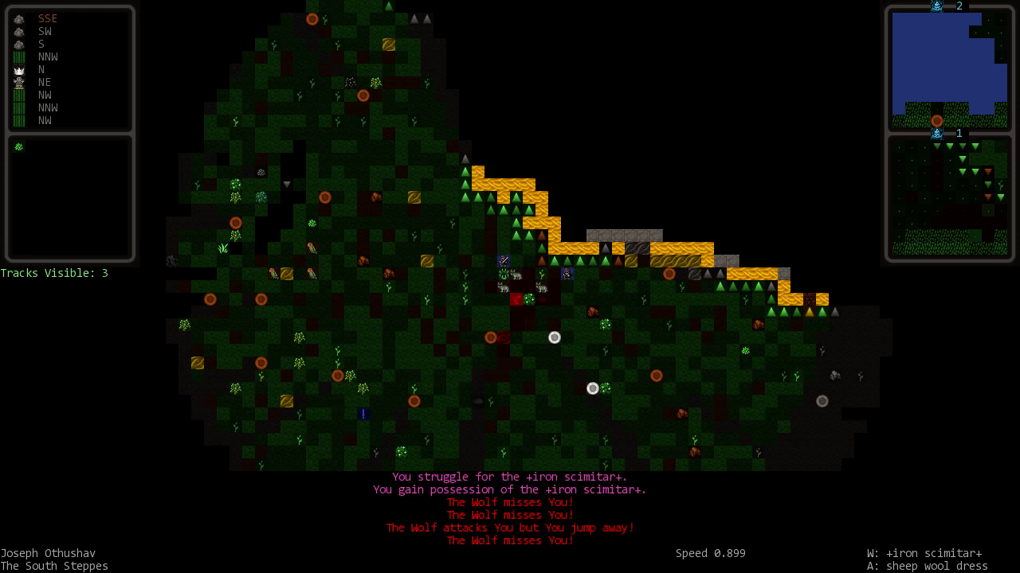
key("a")
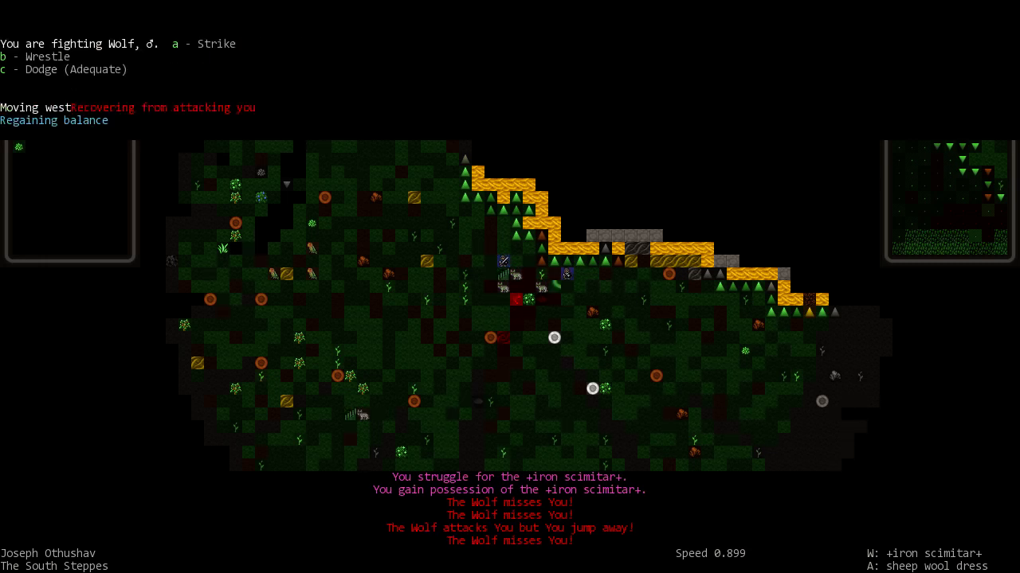
Choose Strike to list the hammerman and wolf as attack targets.
key("a")
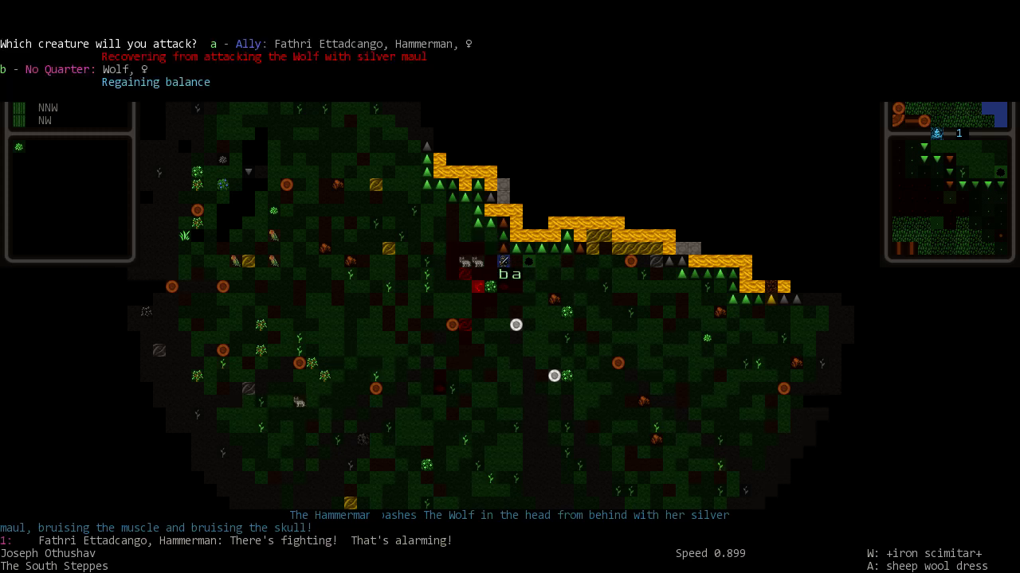
Select the wolf as target to open its body-part aim list.
key("b")
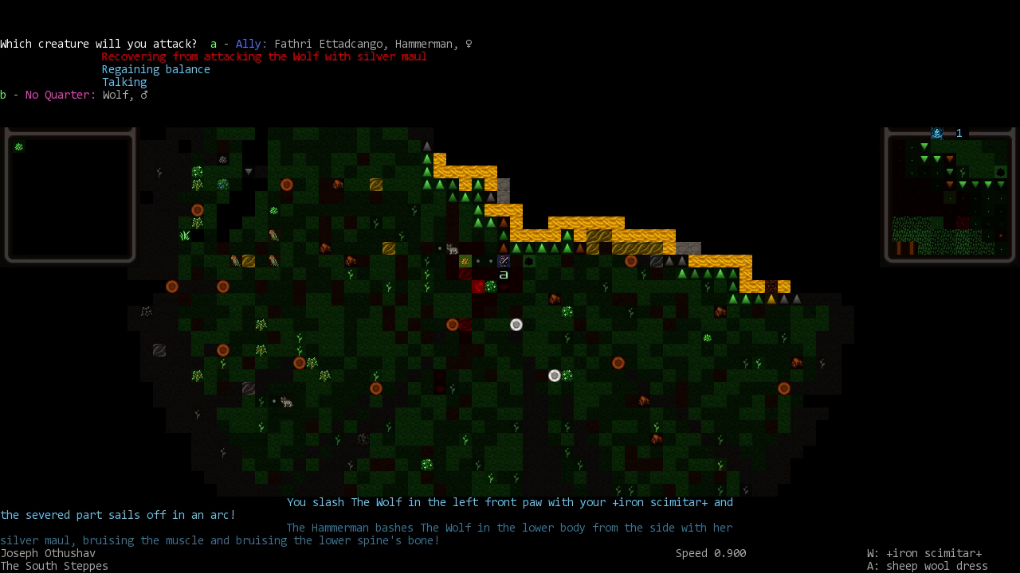
key("b")
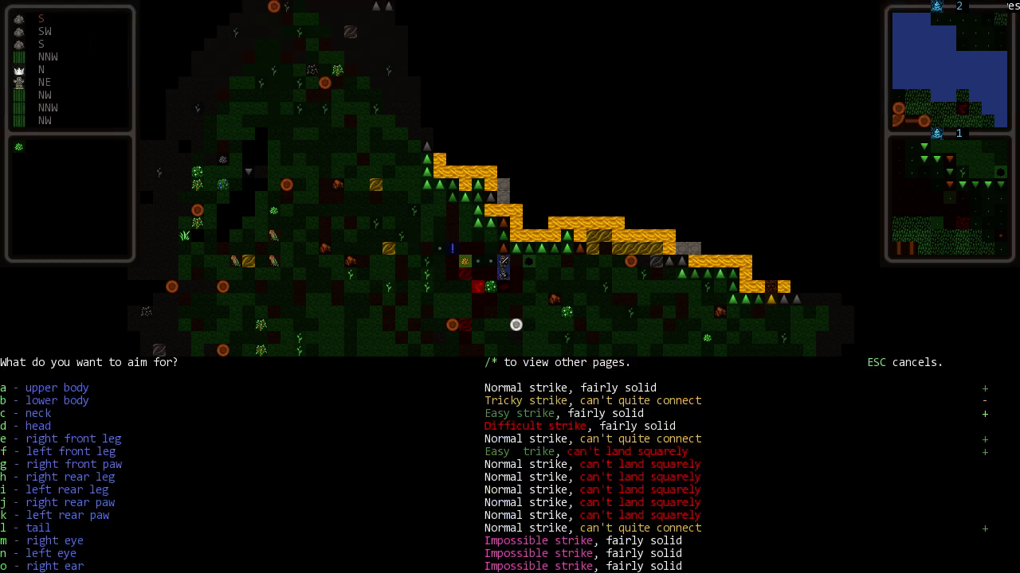
Cancel the attack on the hammerman ally and view Ases Evholule's equipment.
key("c")
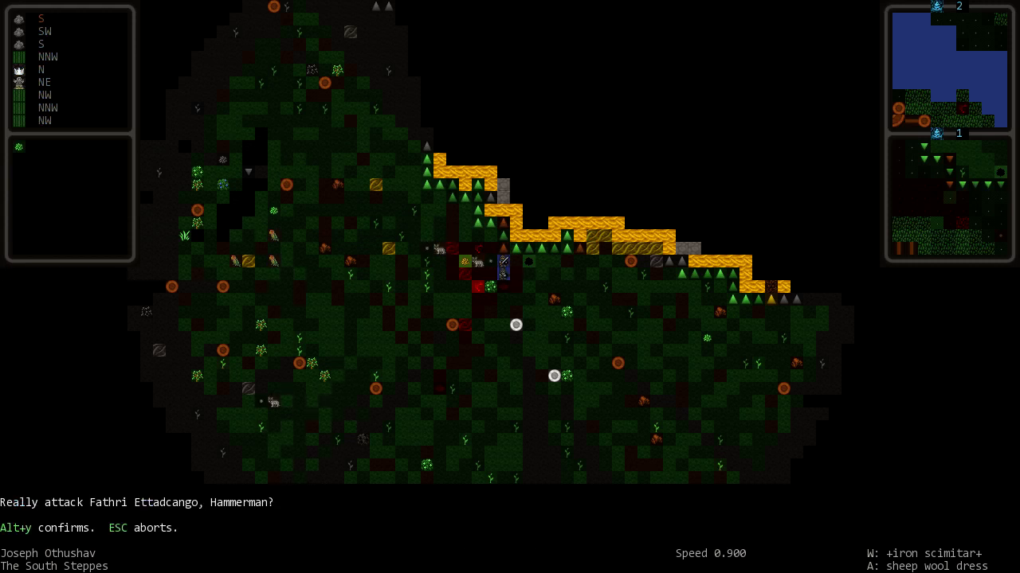
key("alt+y")
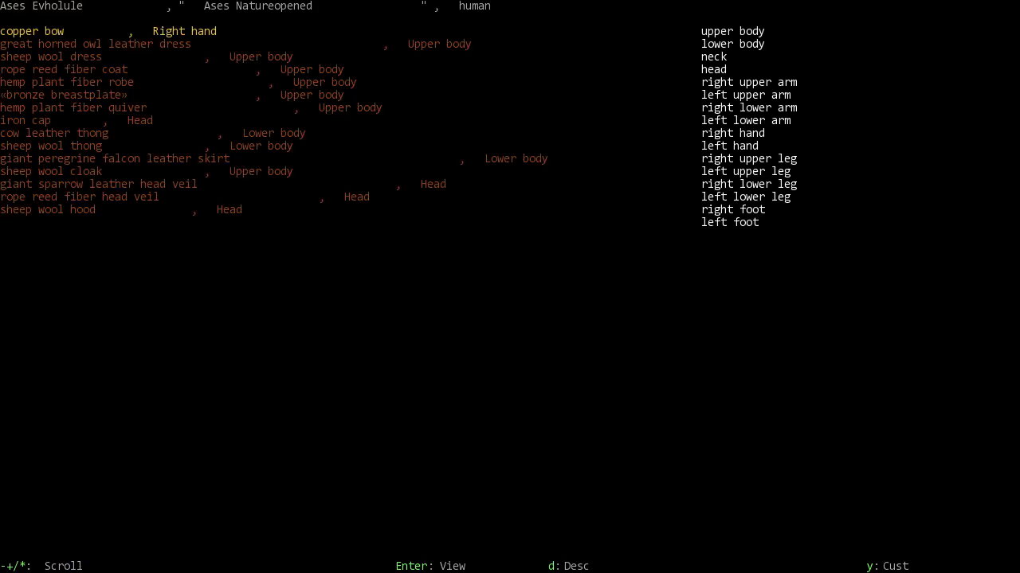
key("Escape")
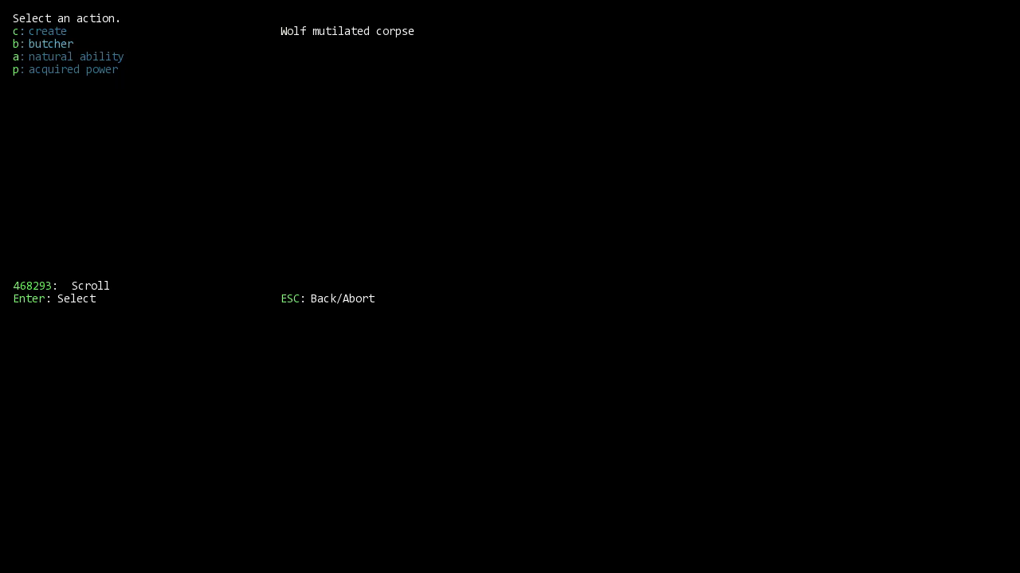
Browse the butcher and create actions, then back out toward the eat menu.
key("b")
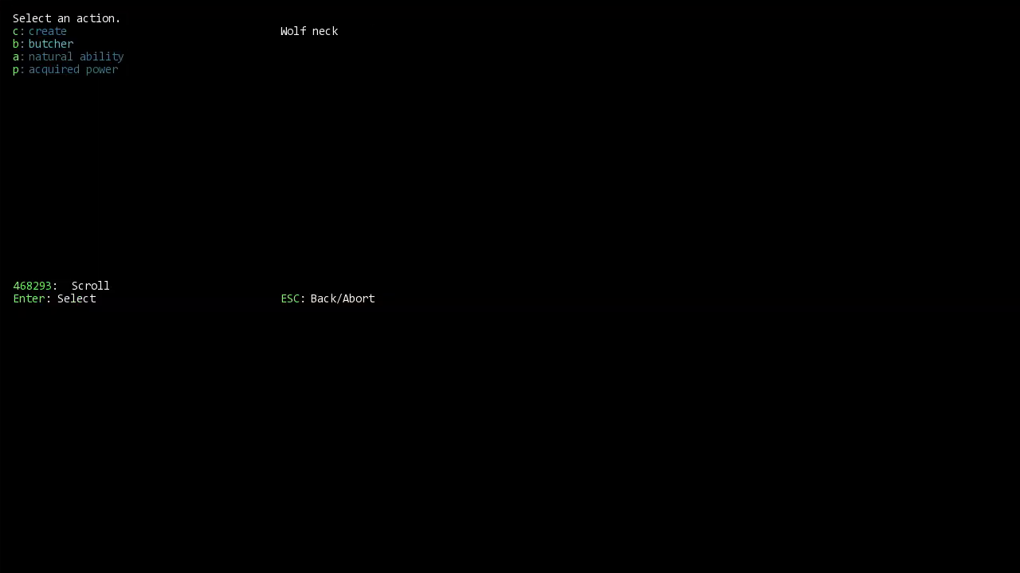
key("b")
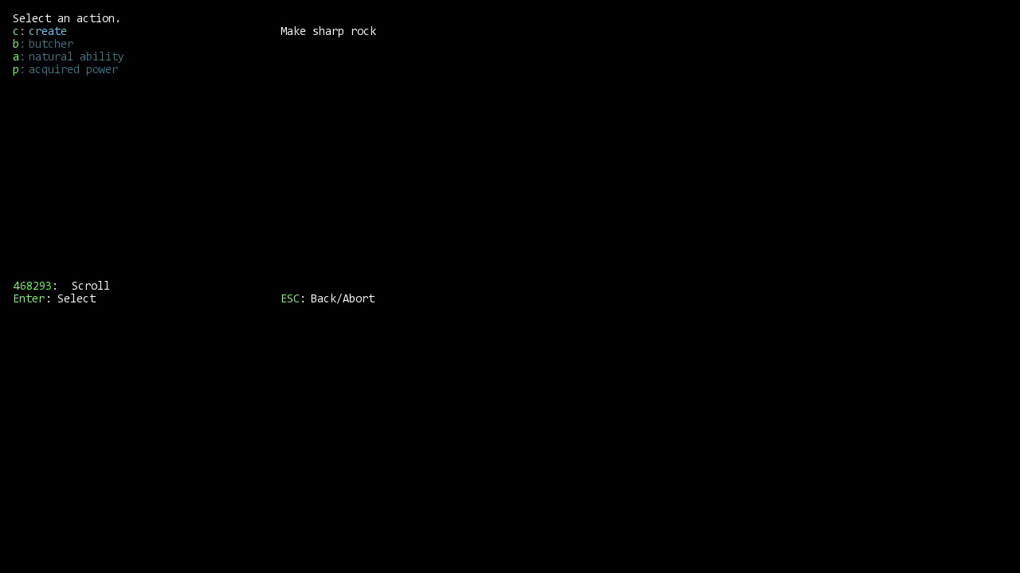
key("b")
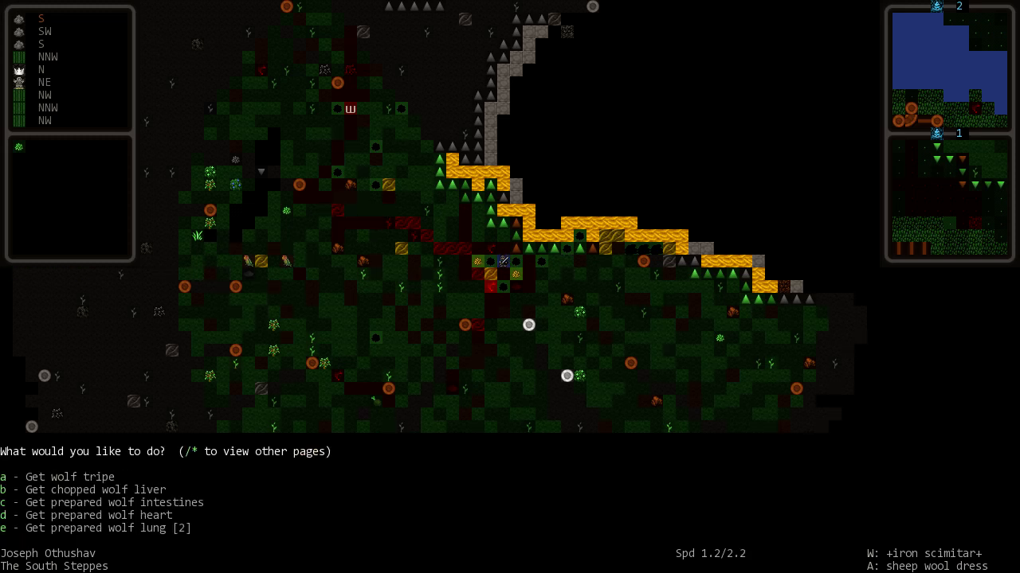
Eat the prepared wolf heart.
key("d")
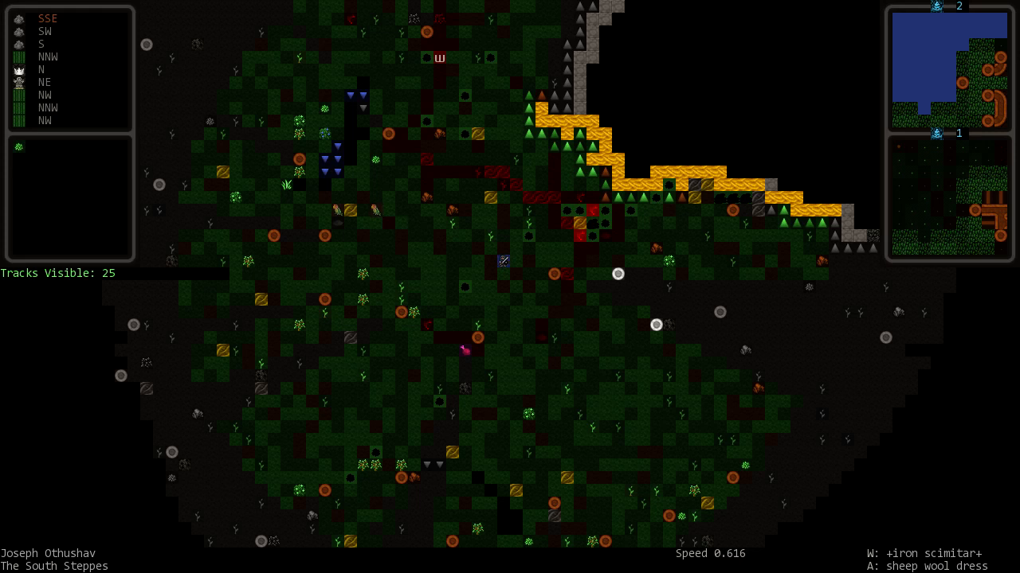
Start talking to someone nearby to brag about past kills.
key("E")
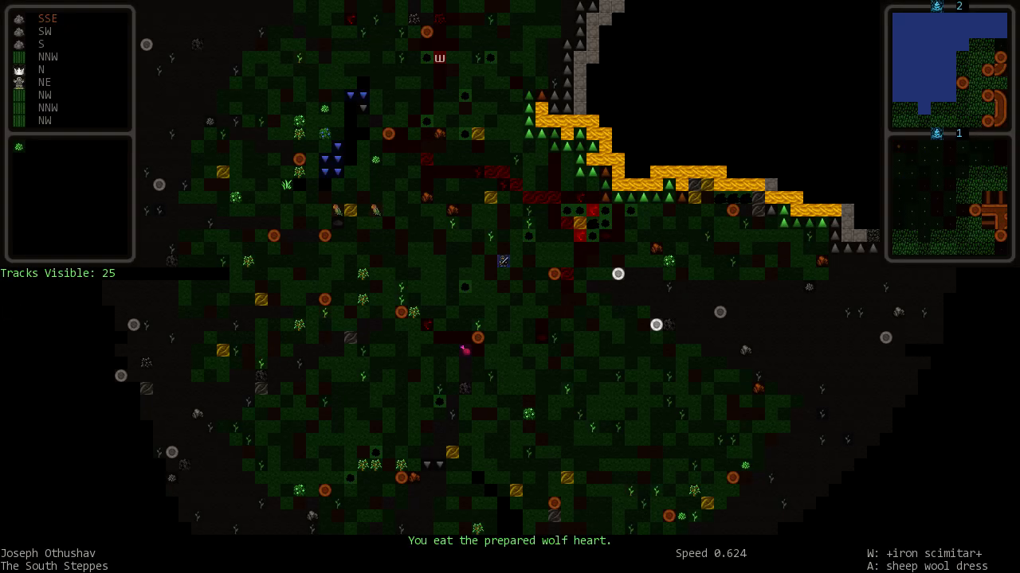
key("e")
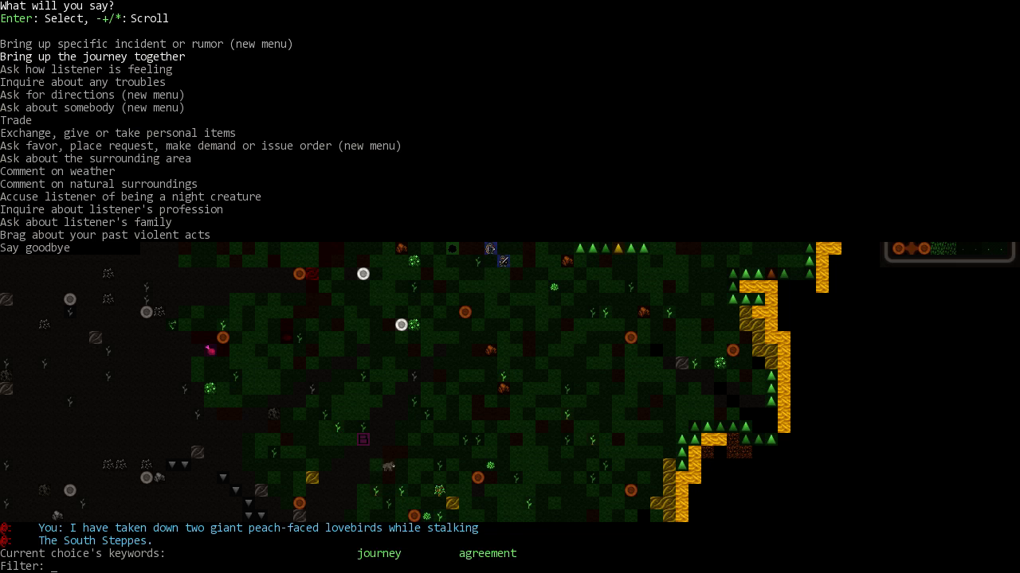
Bring up a specific incident or rumor and continue talking with the bowman.
key("up")
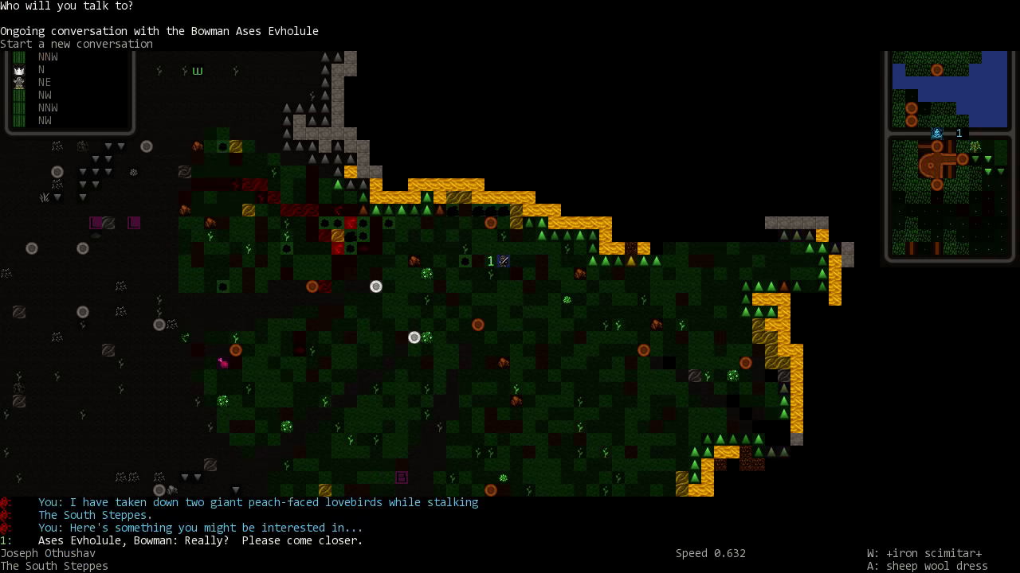
key("Enter")
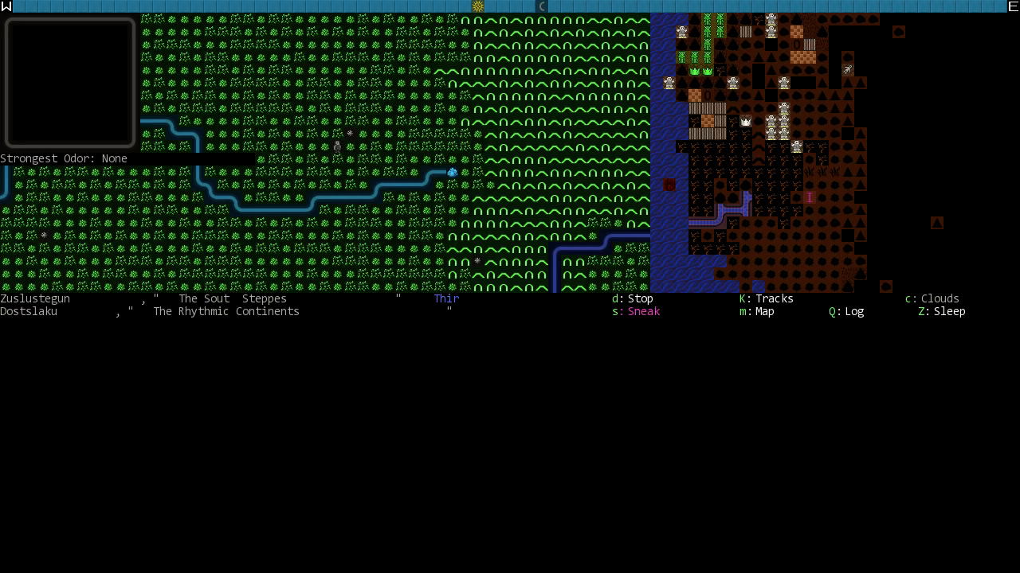
Stop fast travel to return to the local view with Fathri's hydra warning.
left_click(742, 299)
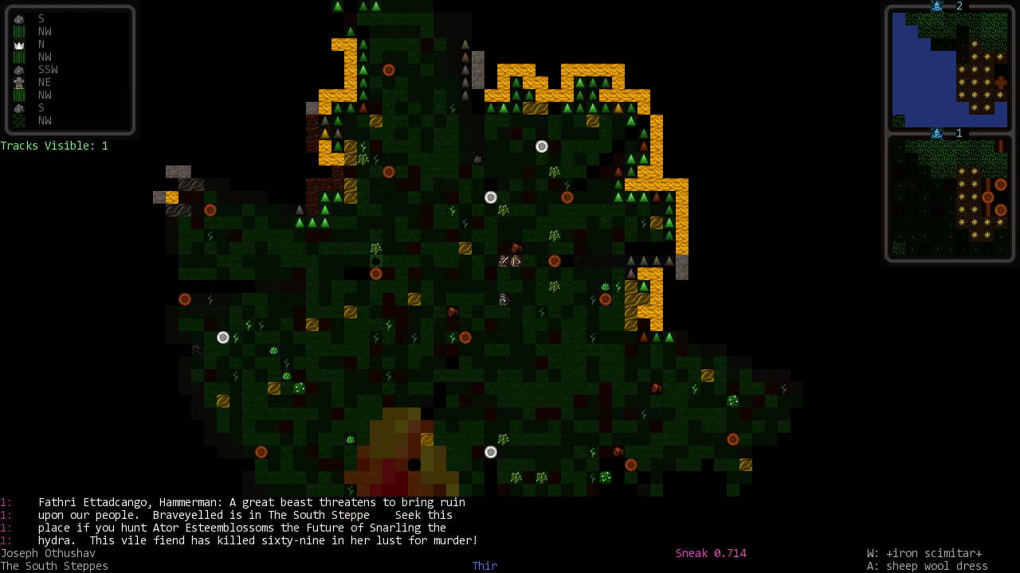
key("k")
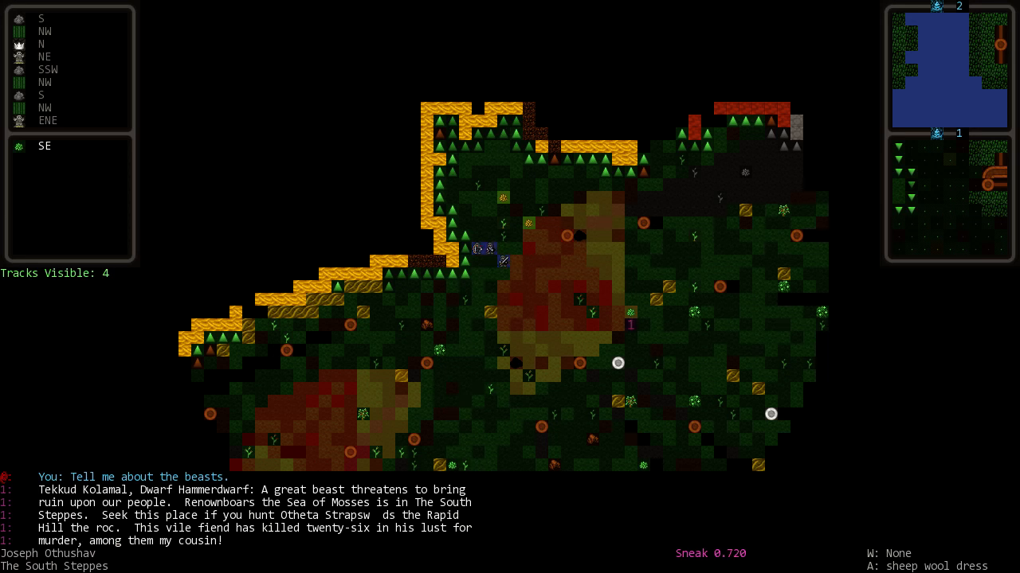
Ask Tekkud where the roc is found, learning it's at Renownboars the Sea of Mosses.
key("Enter")
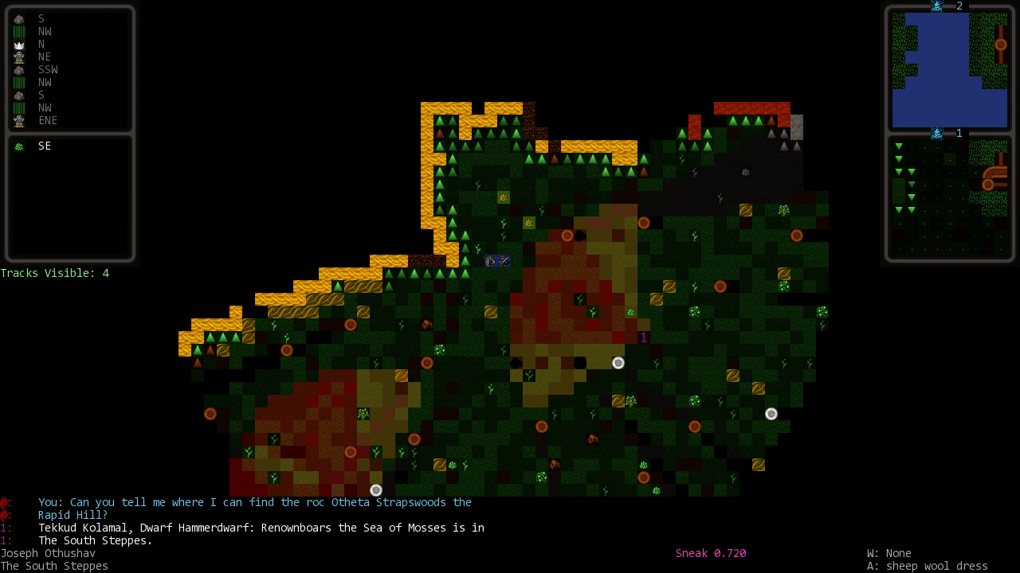
key("k")
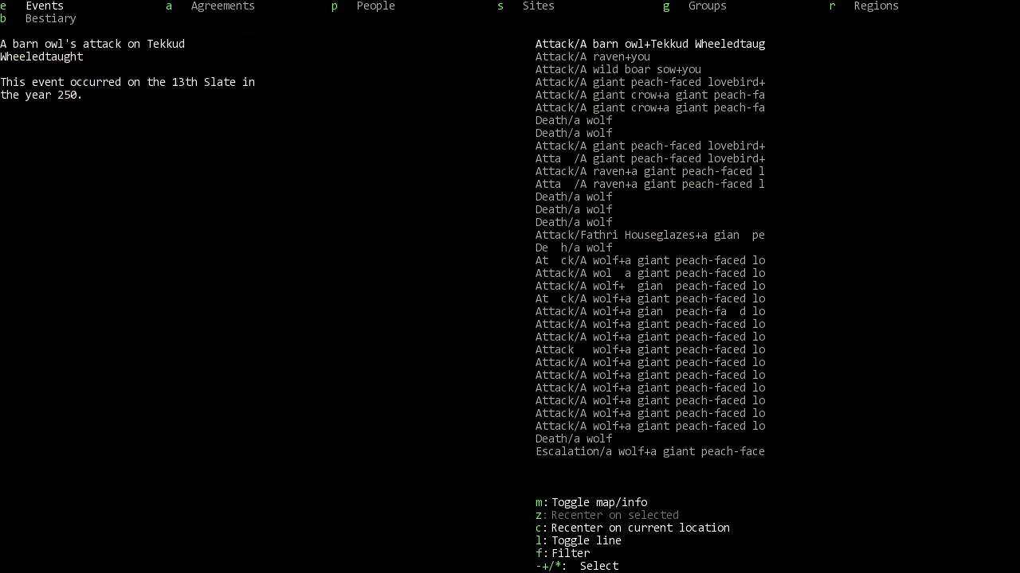
Ask Tekkud for directions to Kingdomsrings, half a day's travel north.
key("m")
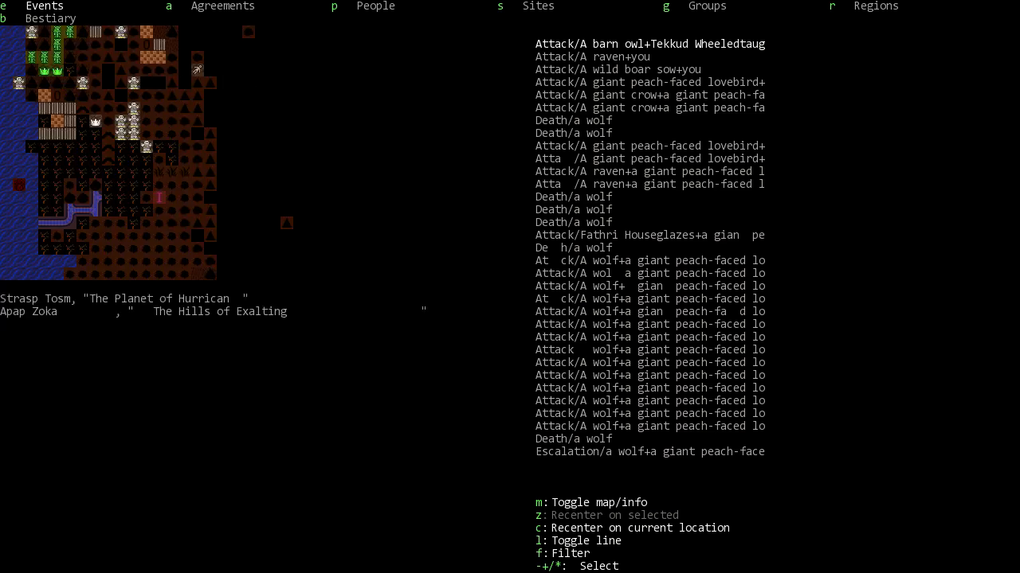
left_click(876, 6)
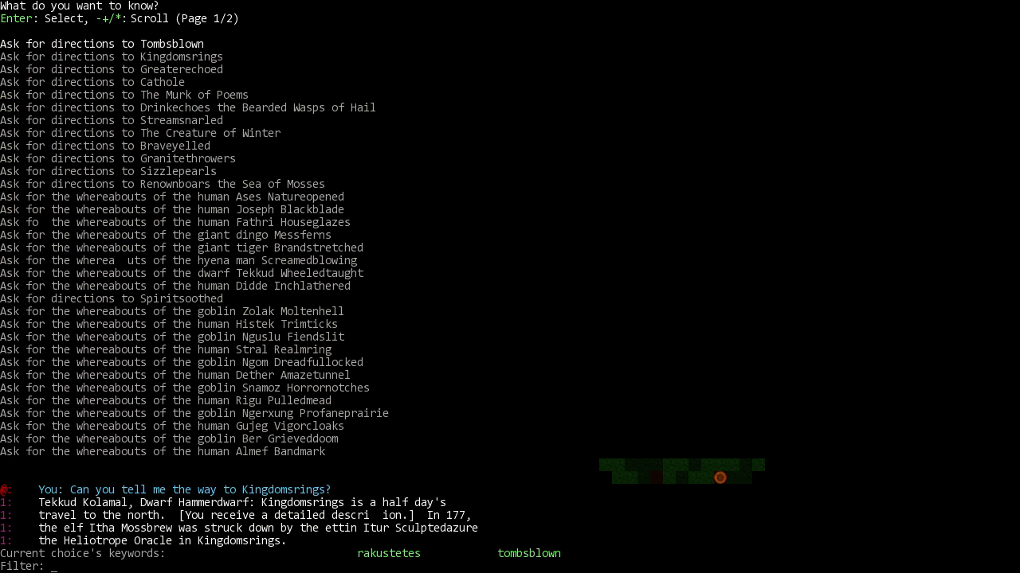
Open the legends sites list and scroll down to Kingdomsrings.
key("down")
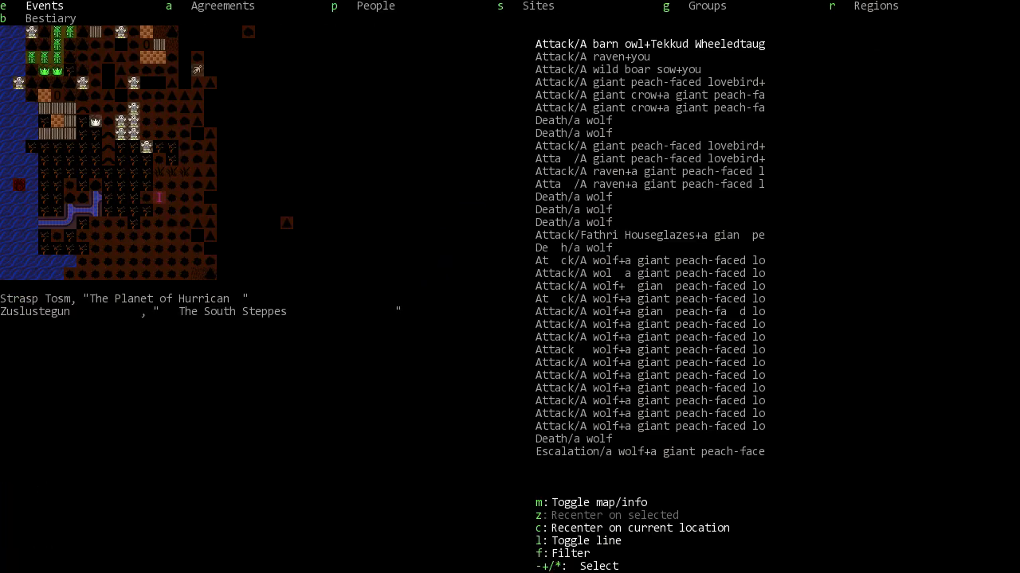
left_click(538, 7)
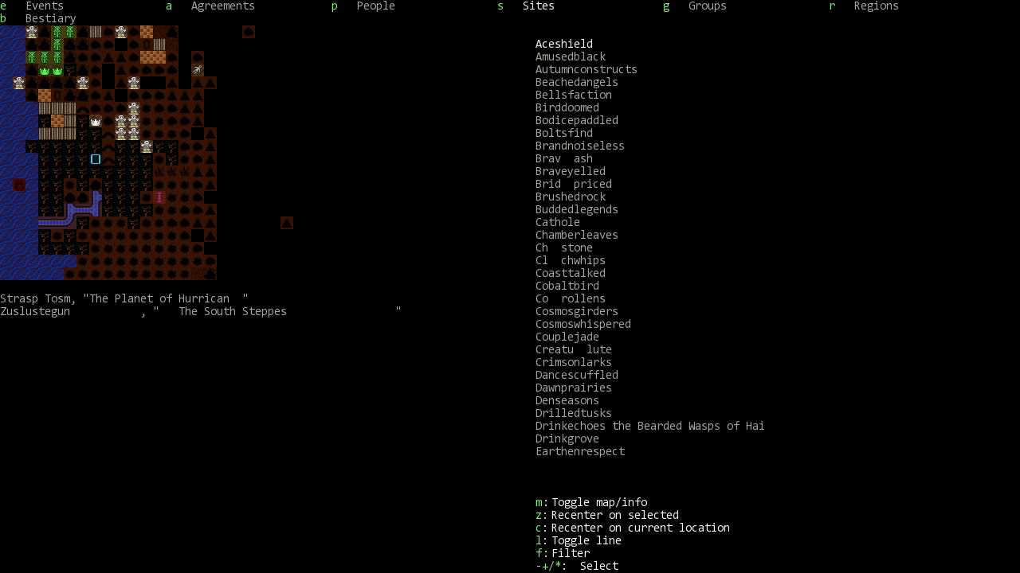
scroll("down", 3)
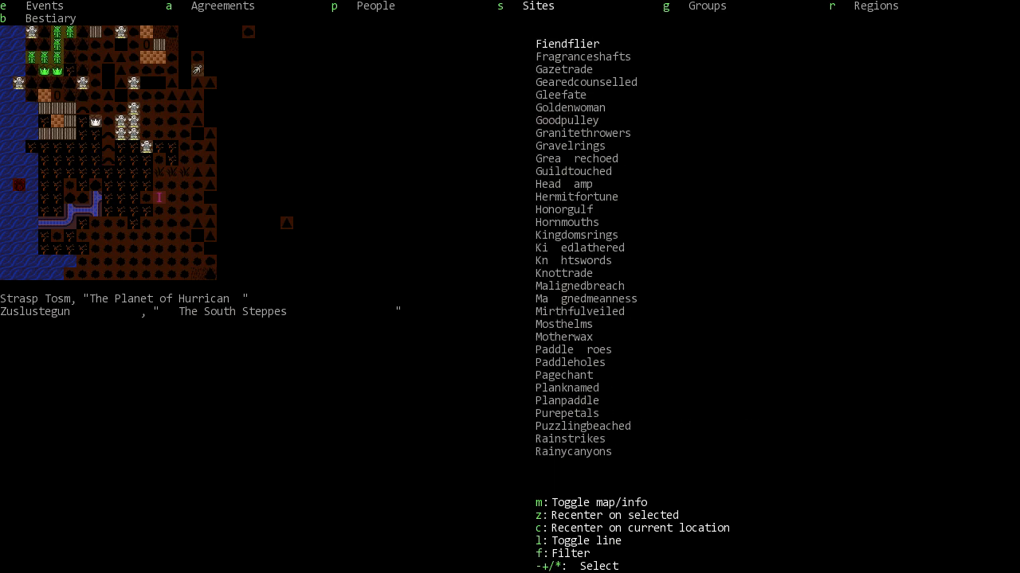